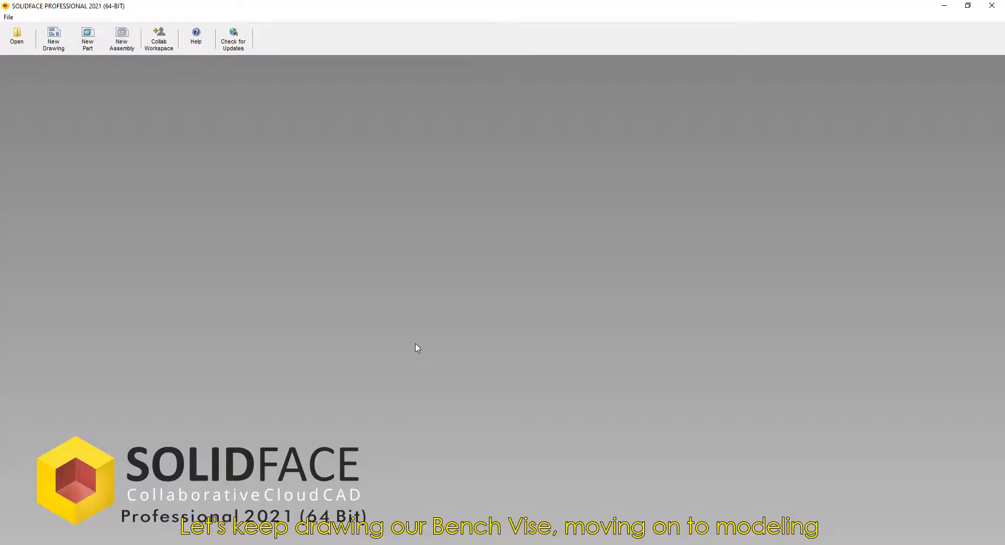
pyautogui.moveTo(148, 90)
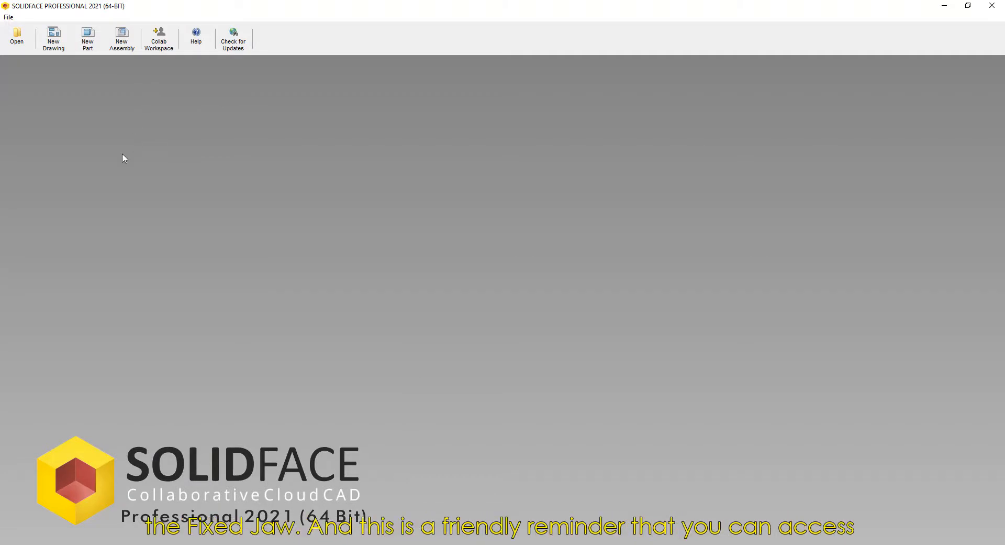
pyautogui.moveTo(105, 166)
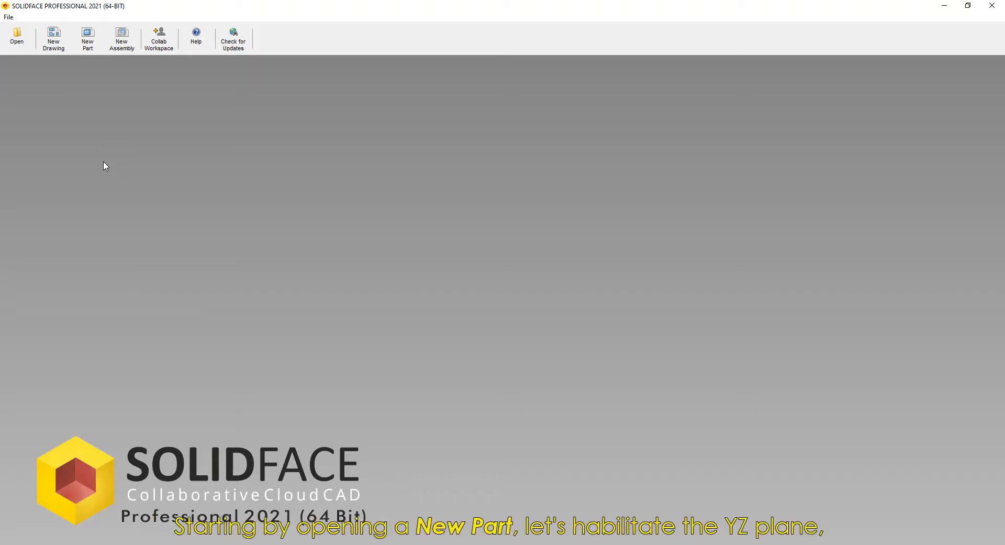
# Start a new part and draw the jaw's stepped outline from the origin on the YZ plane
pyautogui.click(87, 38)
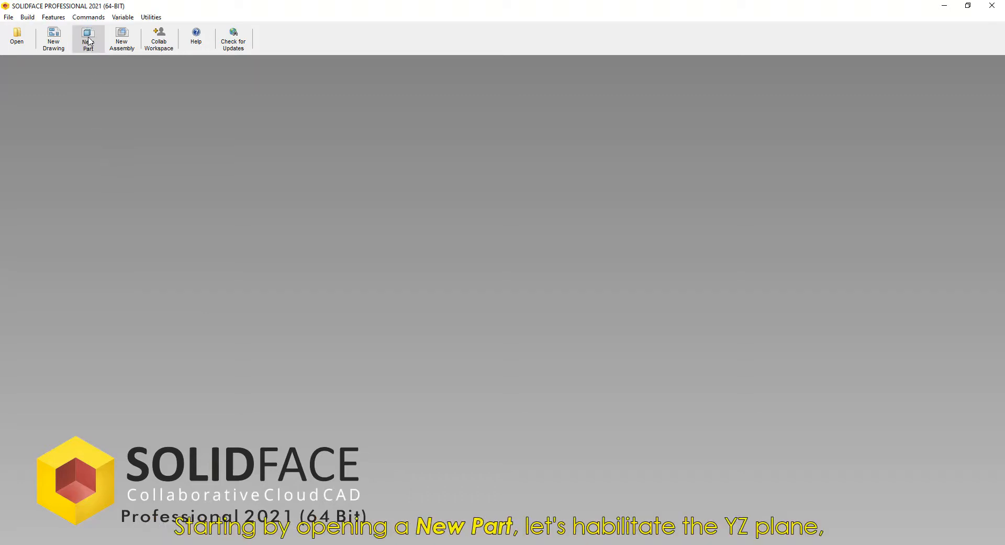
pyautogui.click(88, 38)
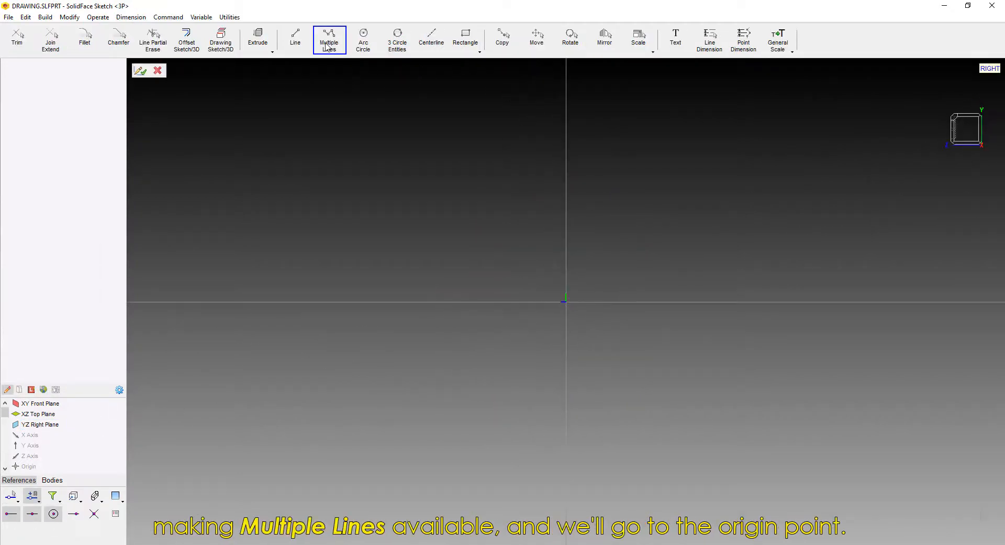
pyautogui.click(329, 40)
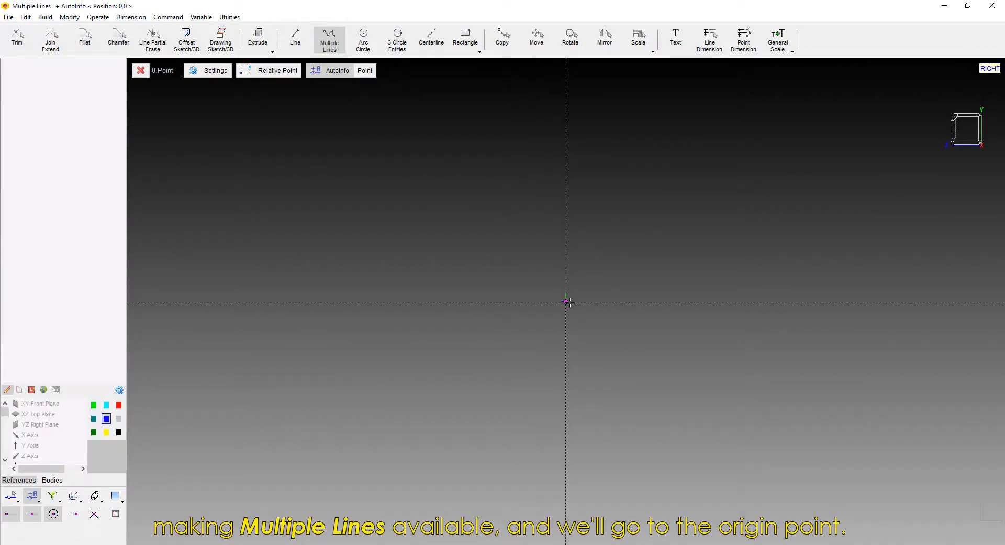
pyautogui.click(566, 302)
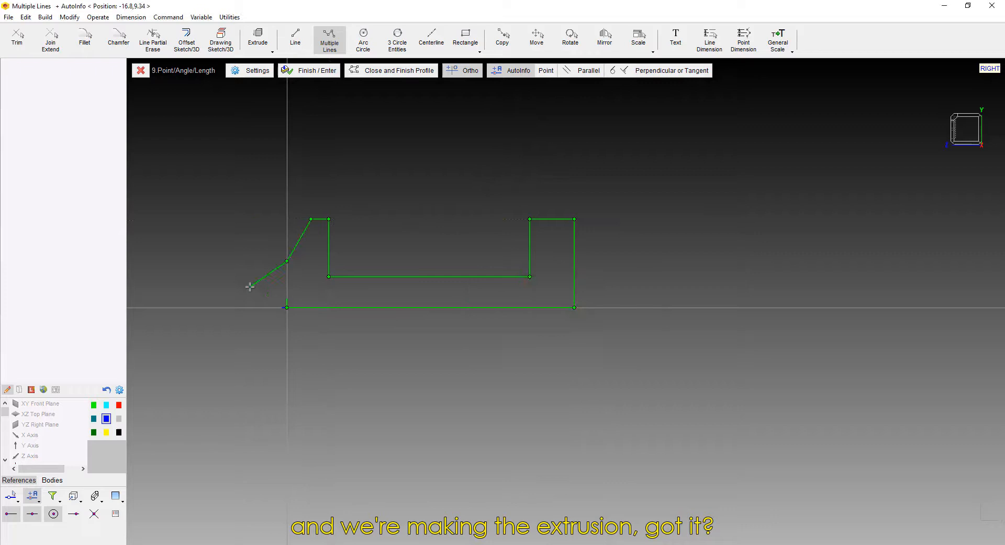
pyautogui.click(709, 39)
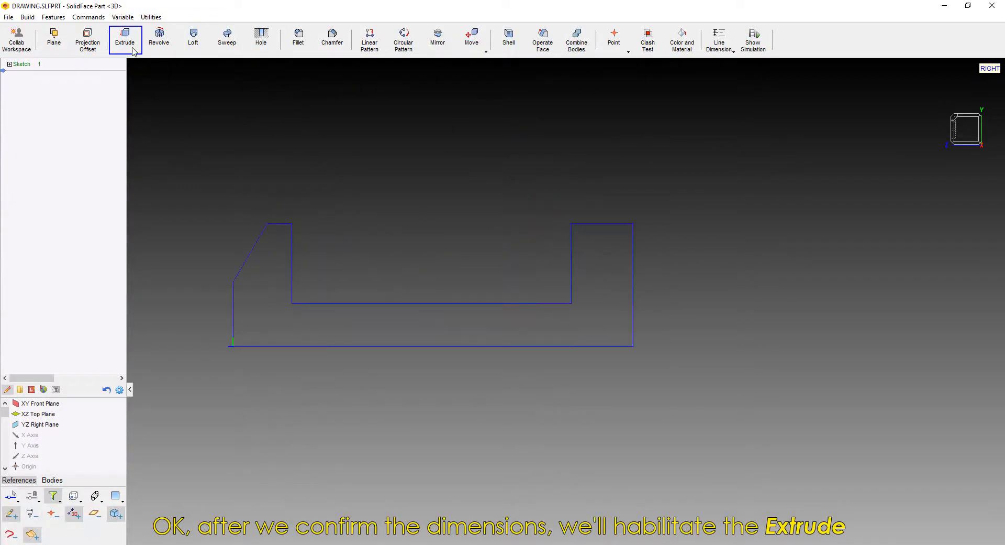
# Extrude the jaw outline profile 40 units
pyautogui.click(125, 39)
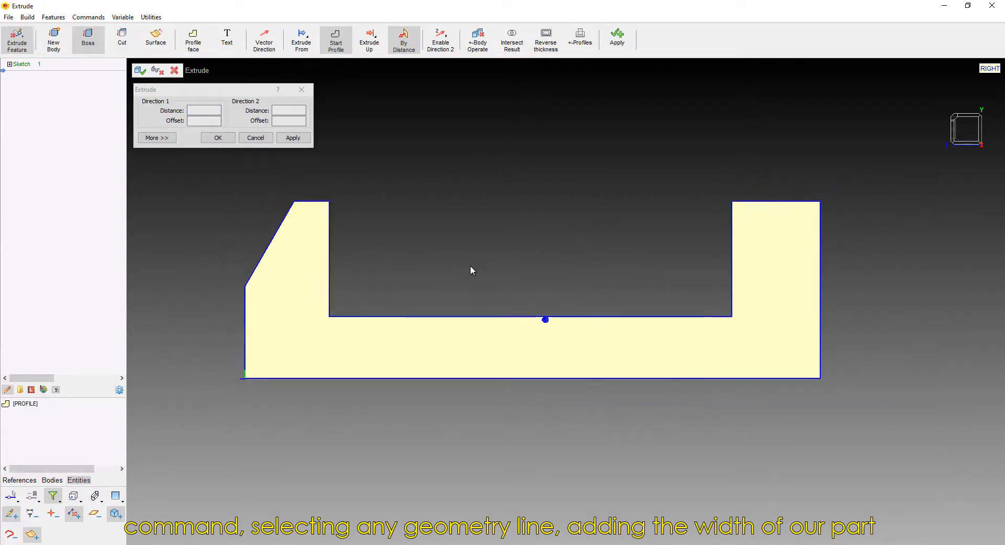
pyautogui.write('40')
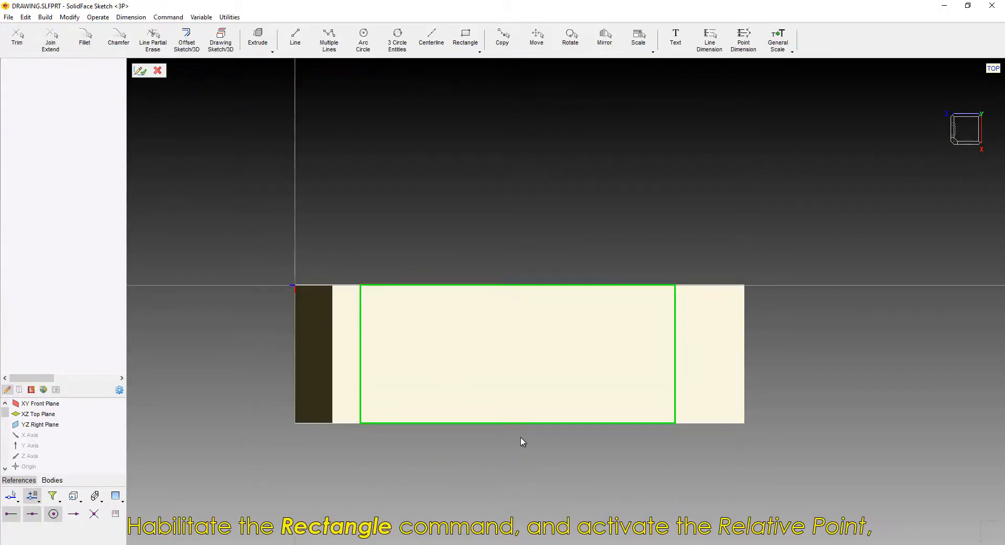
# Draw a rectangle from the top face's upper-right corner, dimensioned 87 by 14, offset 13 and 2
pyautogui.click(465, 38)
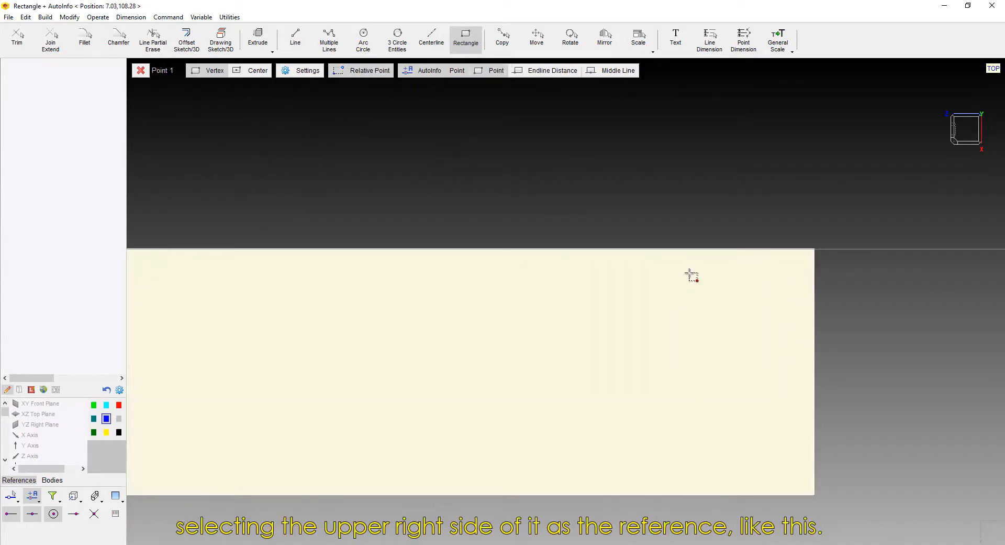
pyautogui.click(691, 257)
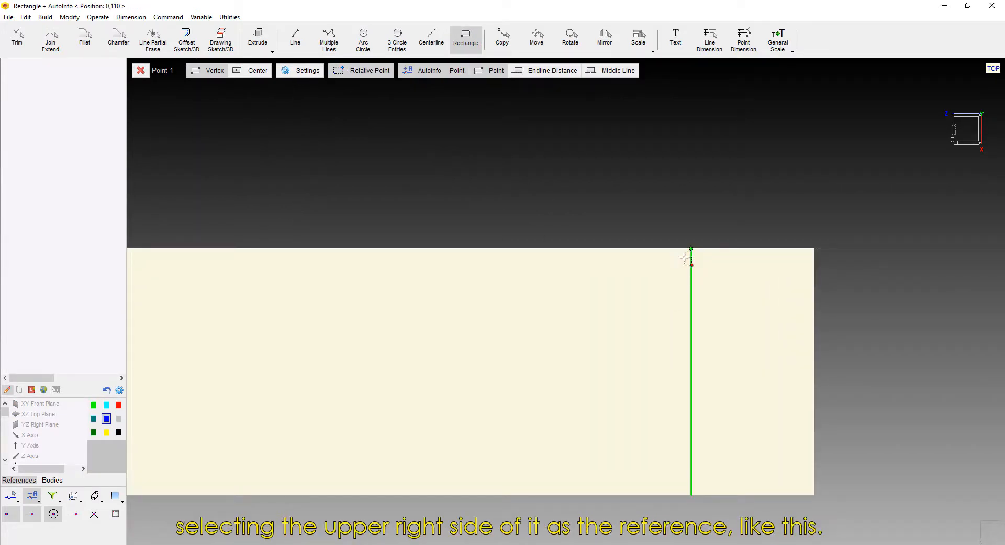
pyautogui.click(691, 256)
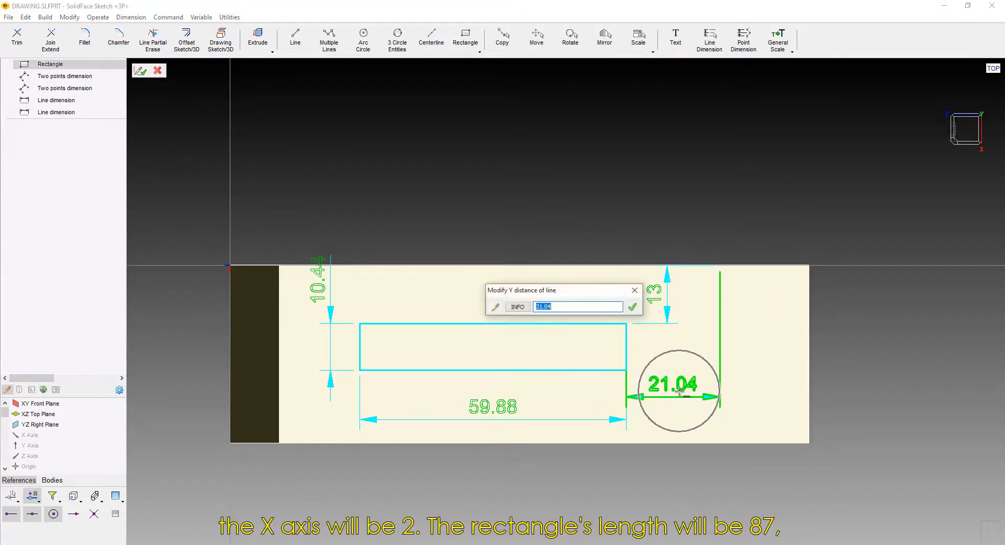
pyautogui.click(633, 307)
pyautogui.write('1')
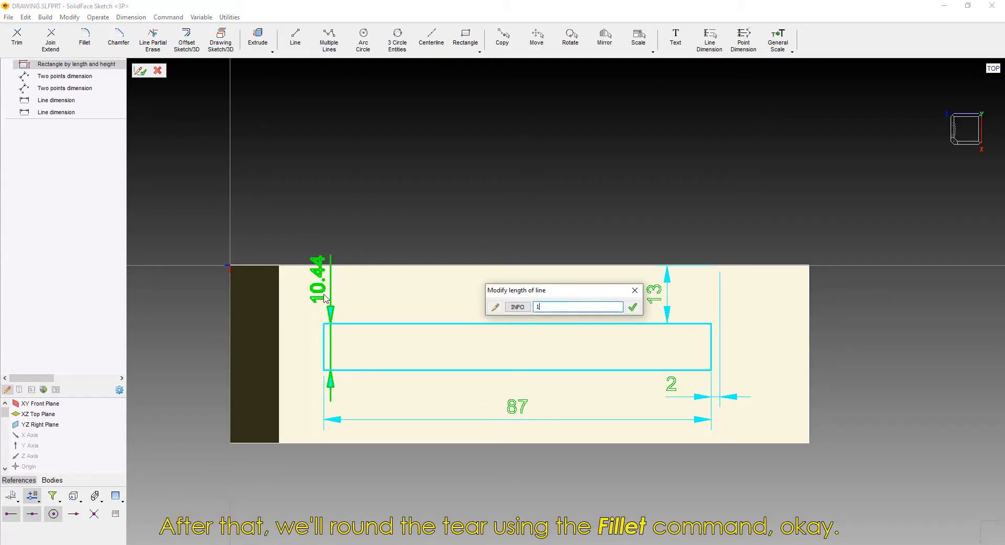
pyautogui.click(633, 305)
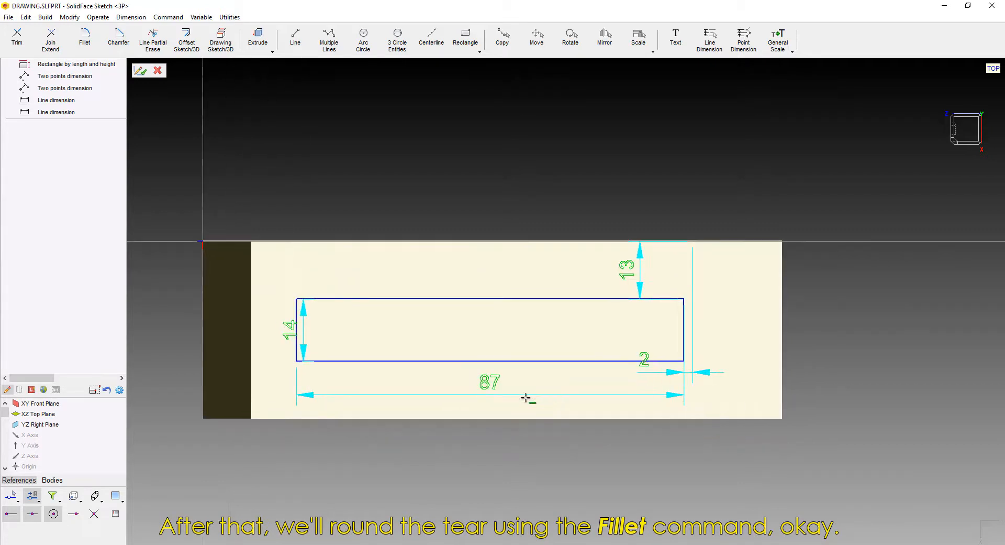
# Fillet the 87 by 14 rectangle's four corners into fully rounded slot ends
pyautogui.click(84, 38)
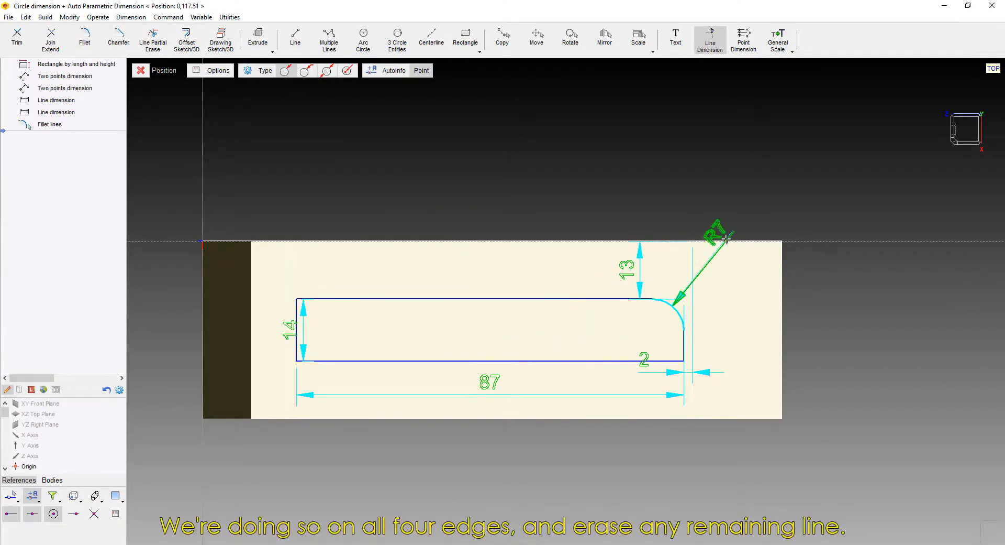
pyautogui.click(84, 38)
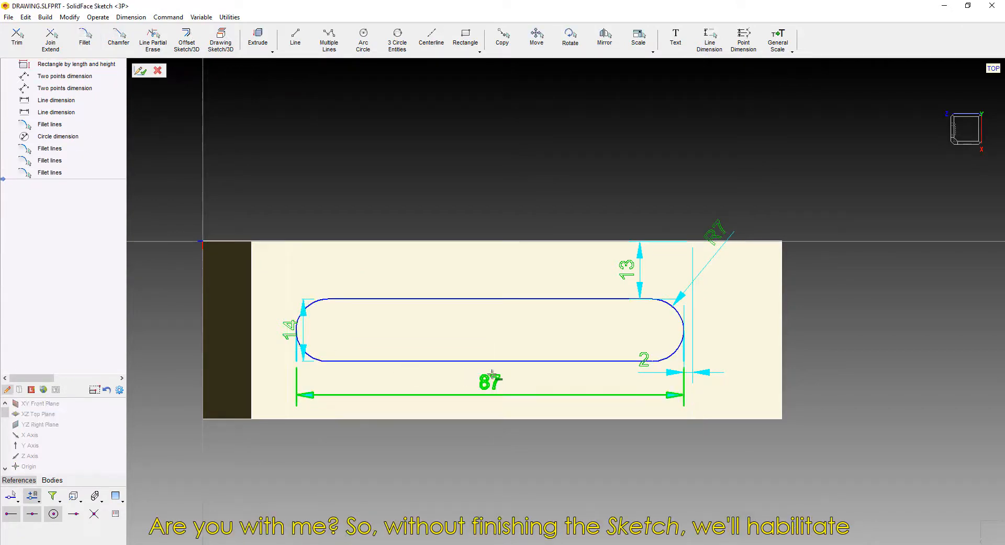
# Extrude the rounded slot profile as a cut through the jaw
pyautogui.click(257, 38)
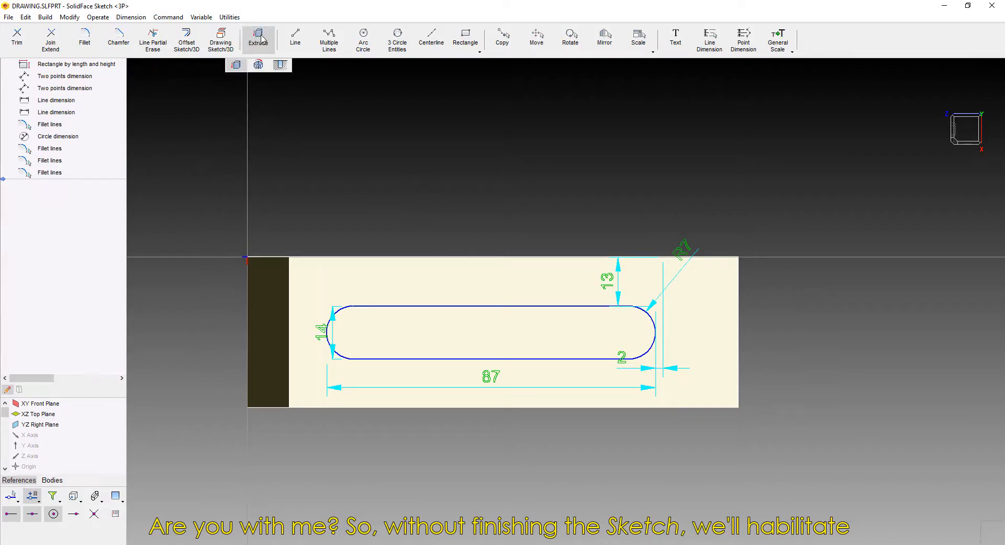
pyautogui.click(257, 37)
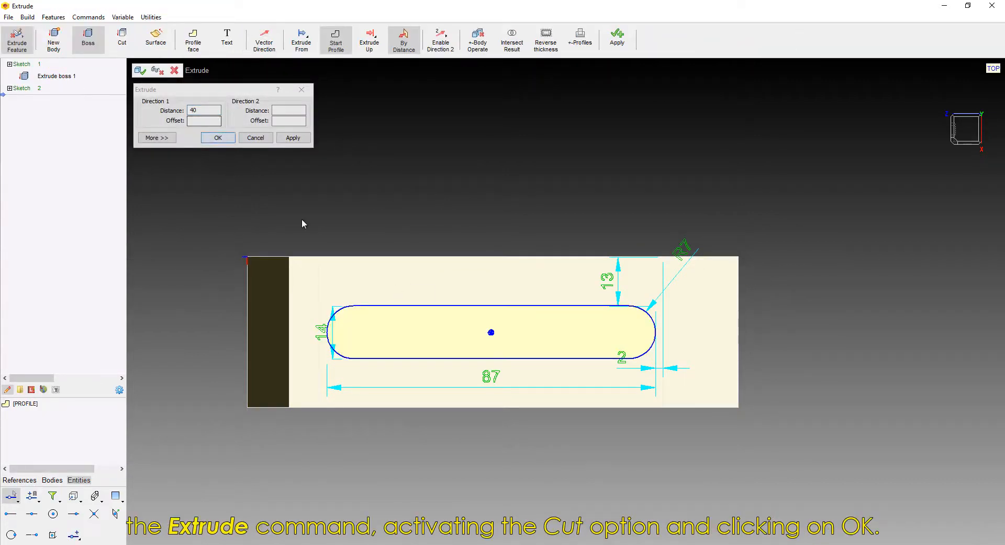
pyautogui.click(122, 38)
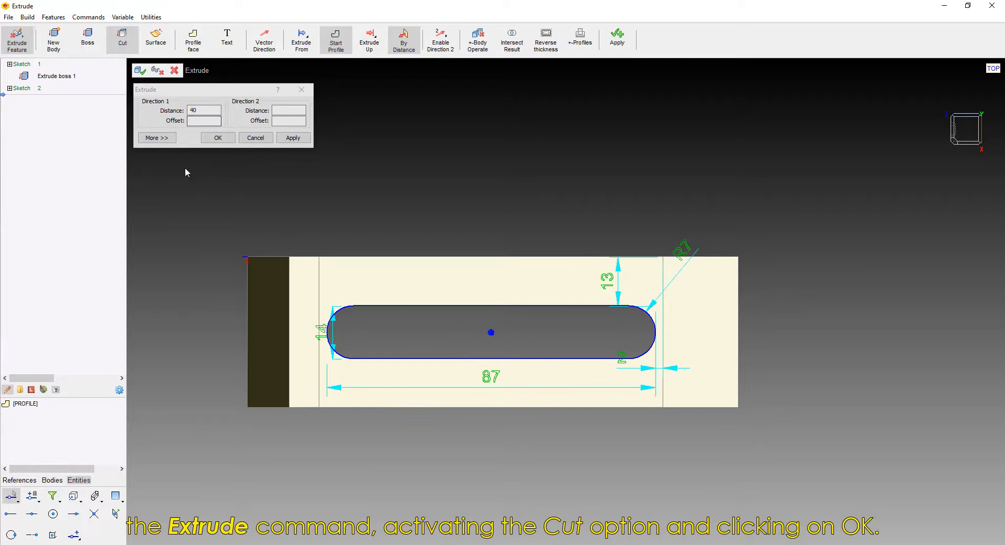
pyautogui.click(218, 137)
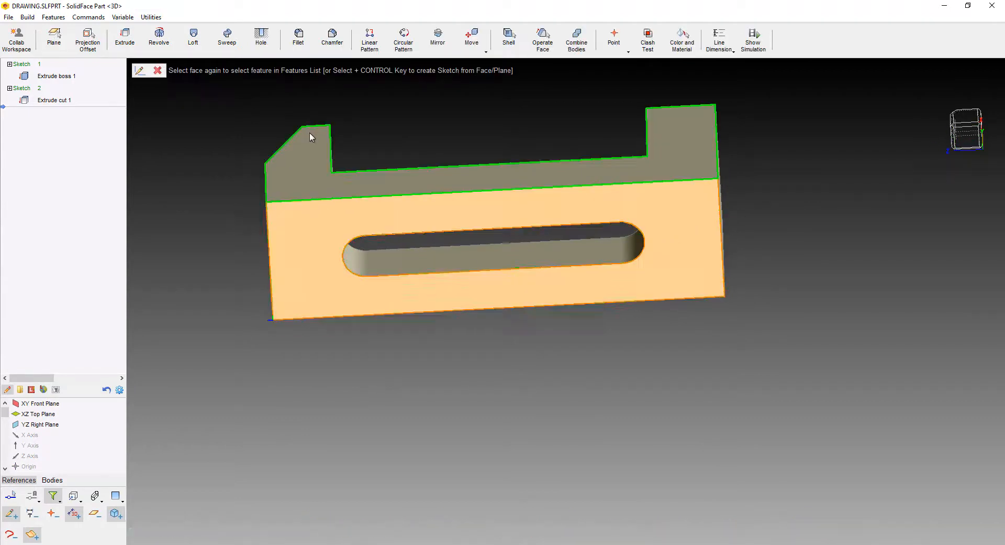
# Draw a radius 1.5 circle on the bottom face, 5 and 9.5 from the edges
pyautogui.click(365, 36)
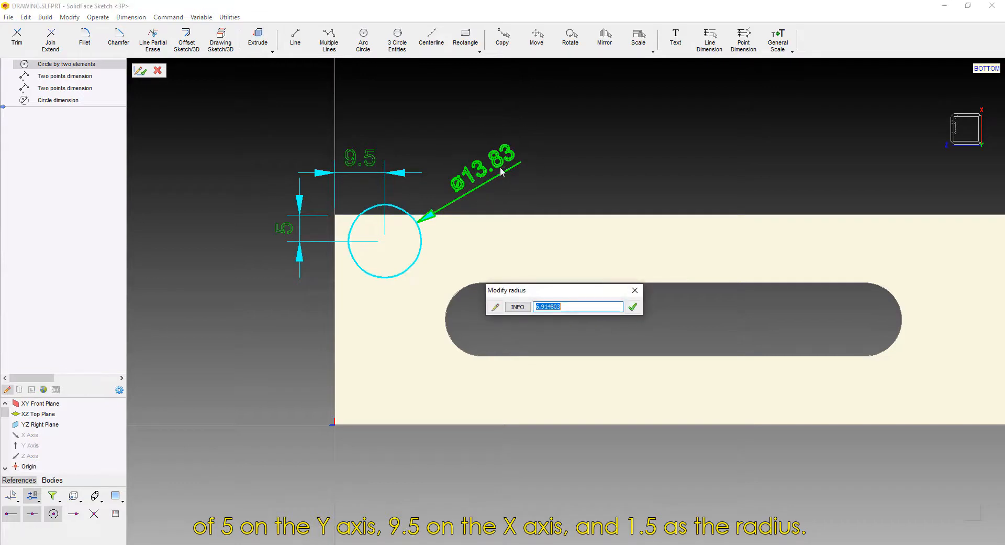
pyautogui.click(632, 306)
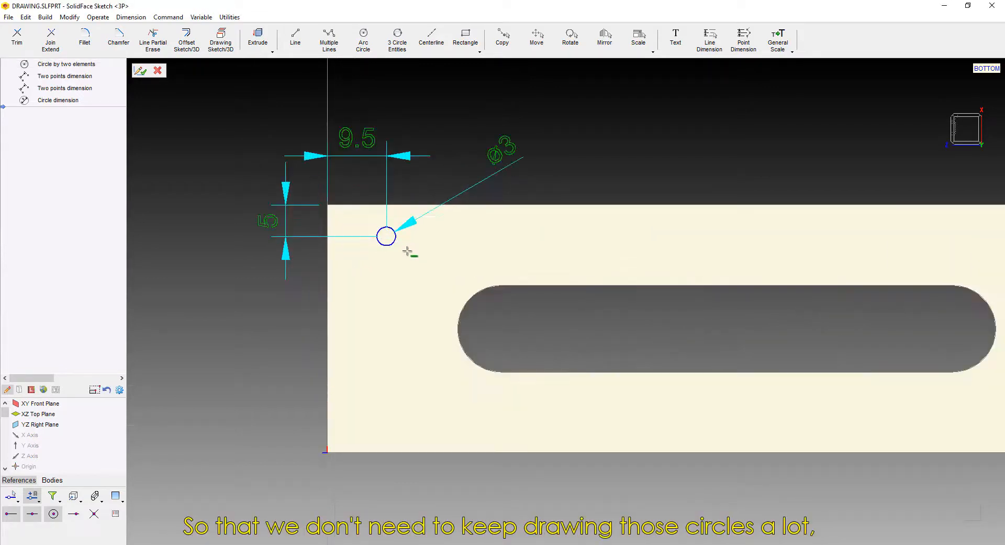
pyautogui.click(385, 236)
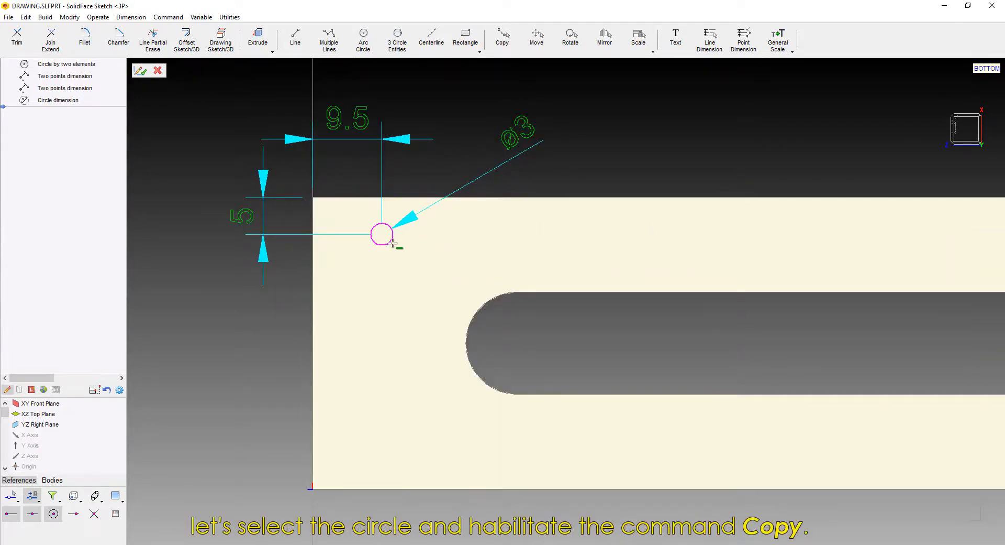
# Copy the Ø3 circle 30 from its centre, then copy both again for four circles
pyautogui.click(503, 38)
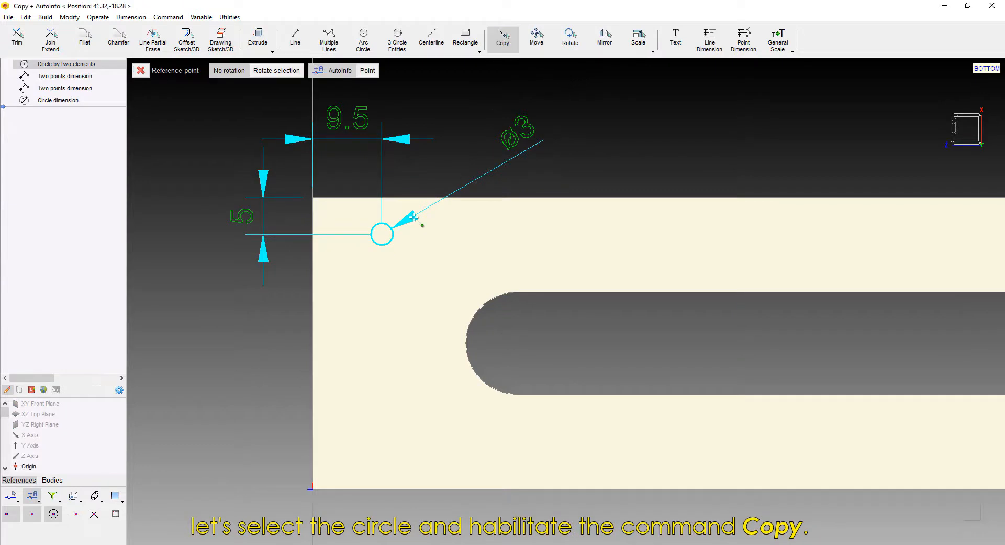
pyautogui.click(382, 233)
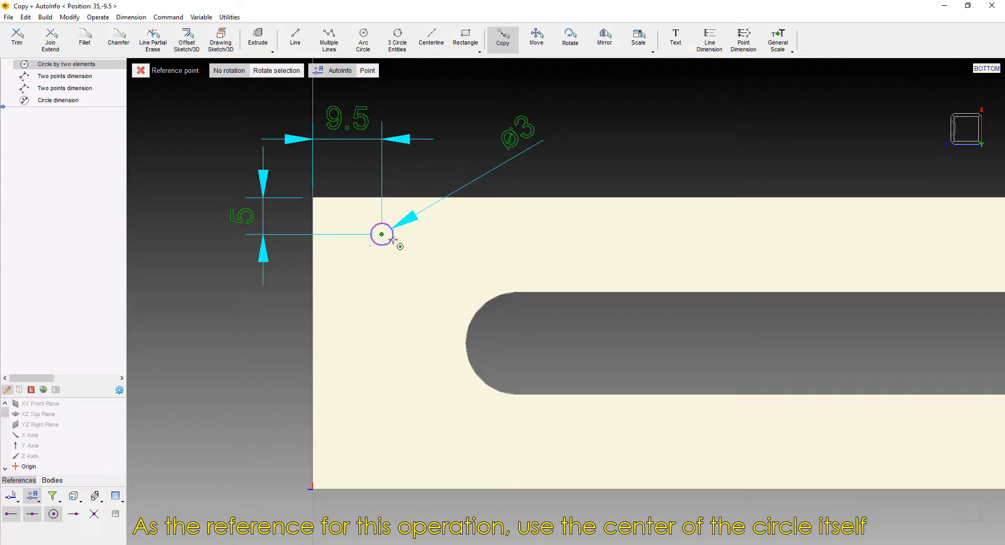
pyautogui.click(381, 233)
pyautogui.write('30')
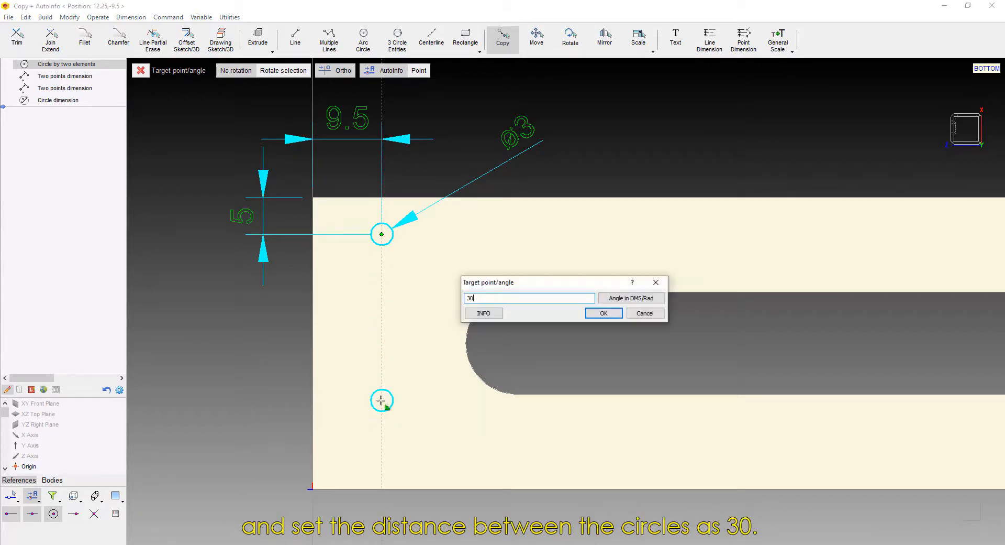
pyautogui.click(603, 313)
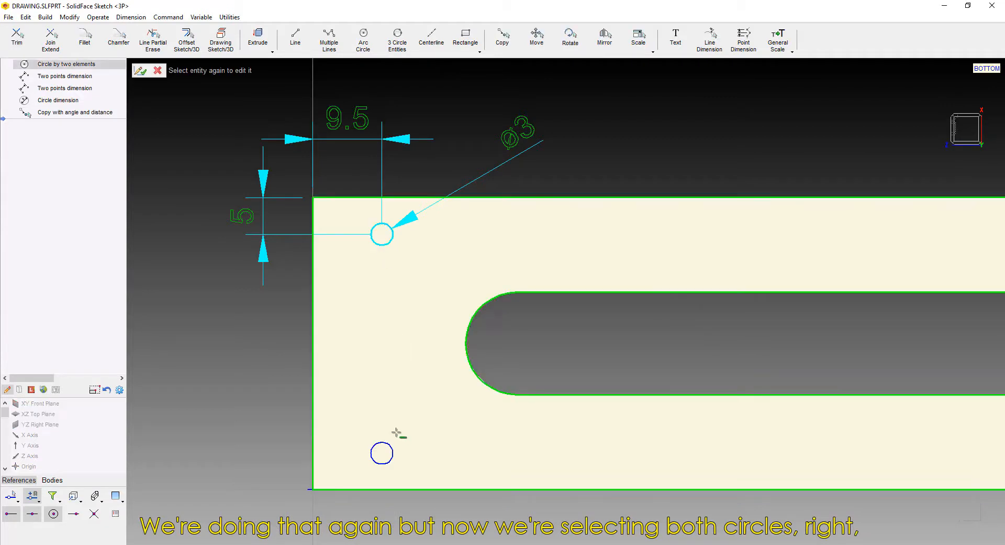
pyautogui.click(502, 38)
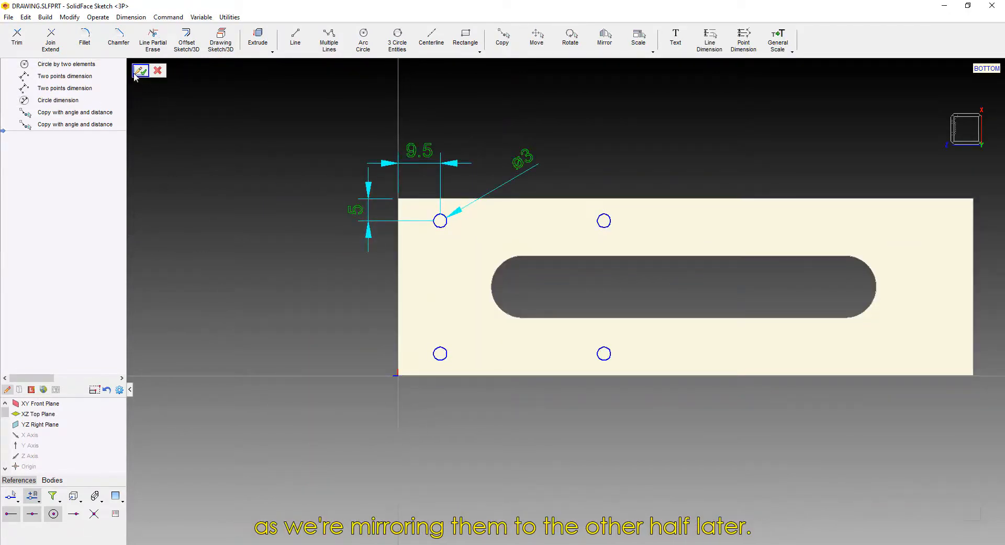
pyautogui.click(139, 71)
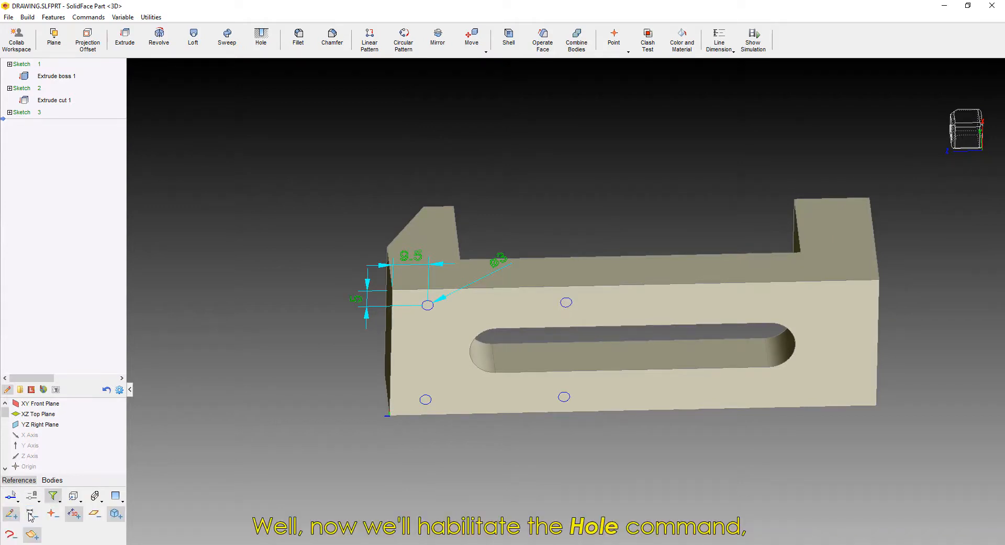
# Create 10-deep V-type holes with ISO M3.5x0.6 threads at the four circles
pyautogui.click(260, 37)
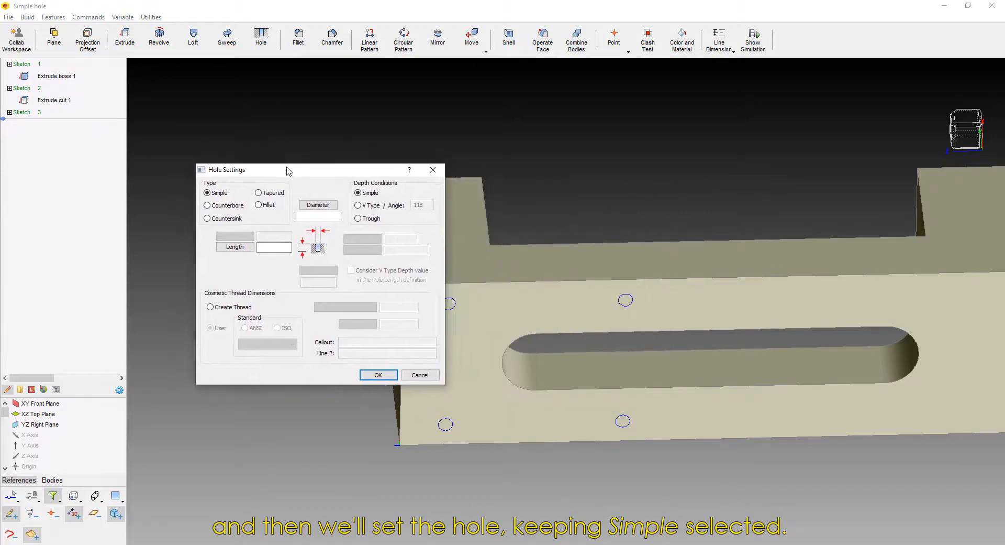
pyautogui.click(357, 204)
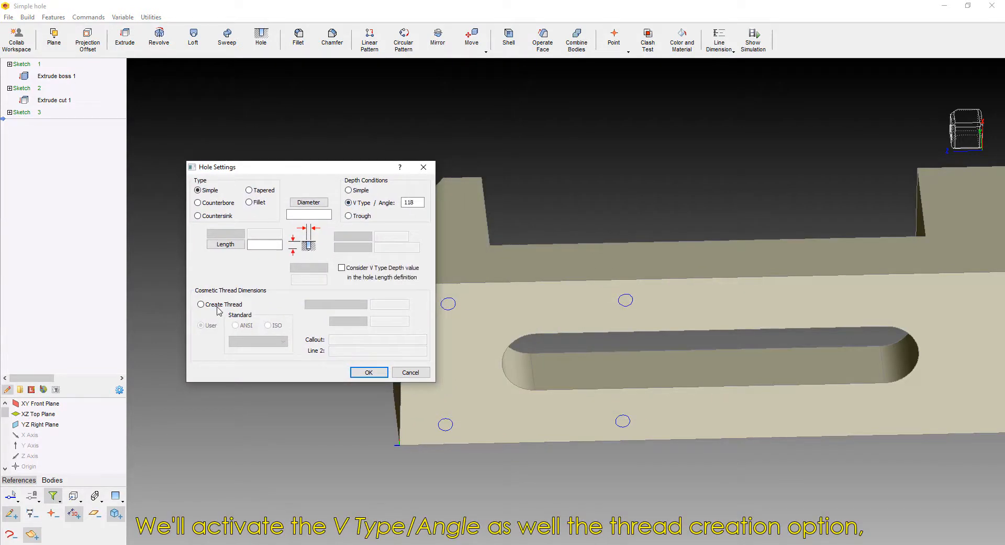
pyautogui.click(200, 305)
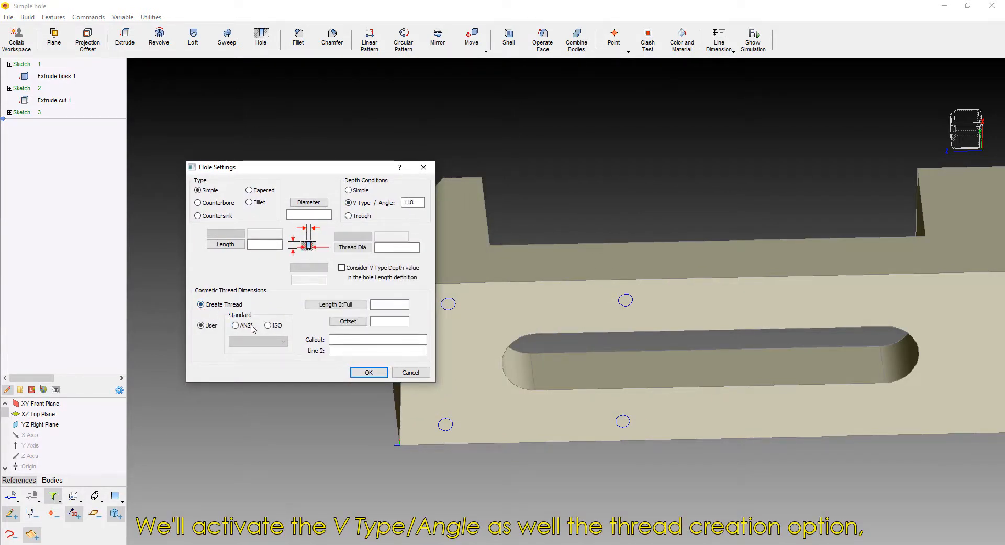
pyautogui.click(268, 325)
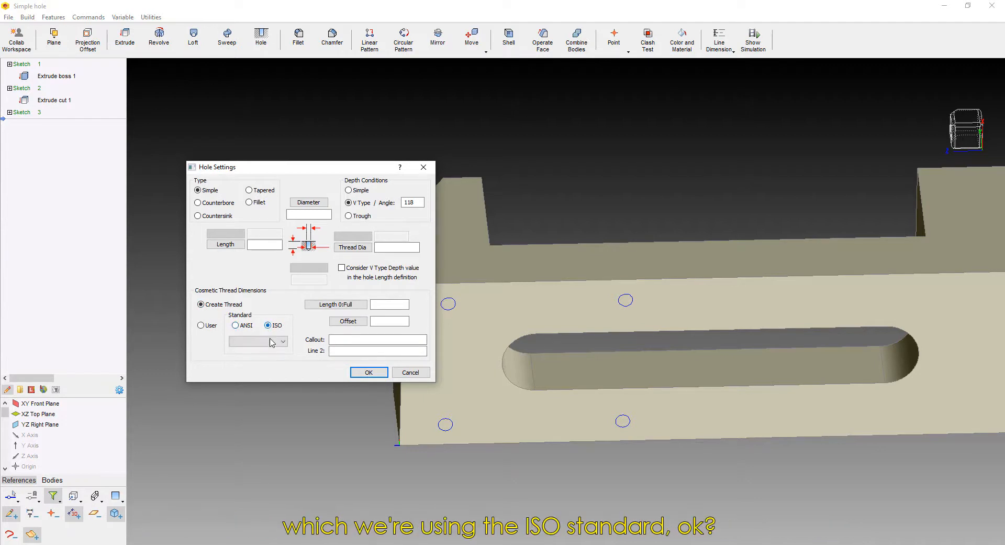
pyautogui.click(282, 340)
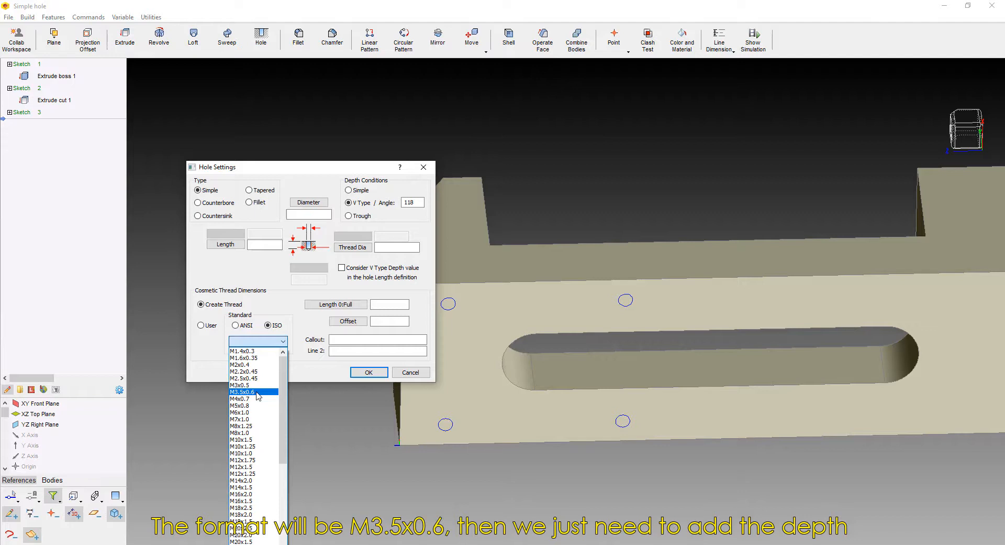
pyautogui.click(242, 391)
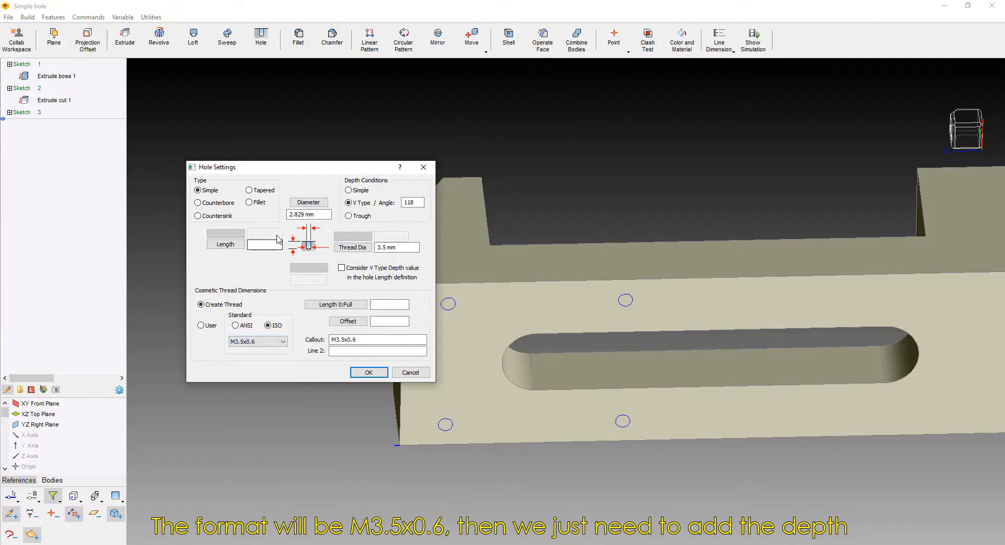
pyautogui.click(263, 246)
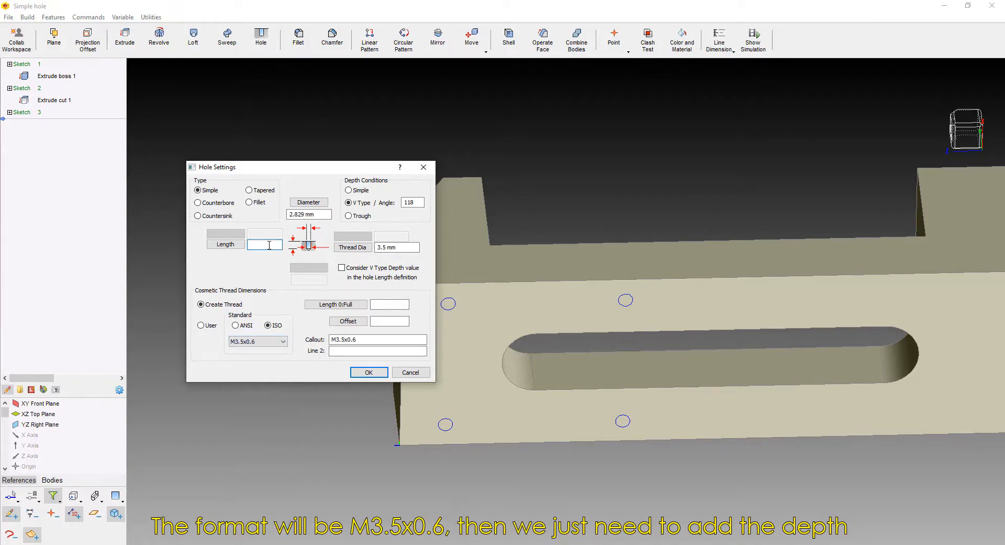
pyautogui.write('10')
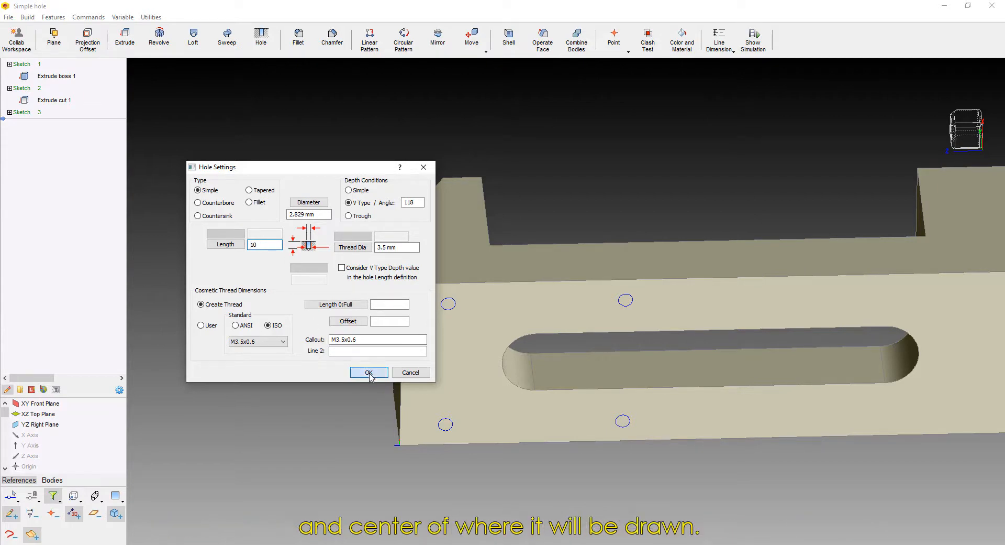
pyautogui.click(368, 372)
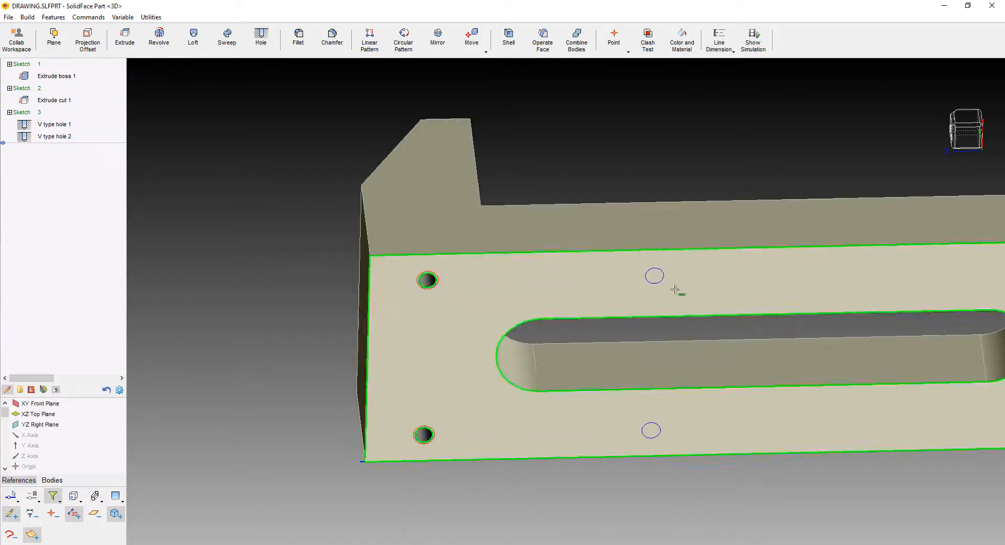
pyautogui.click(260, 37)
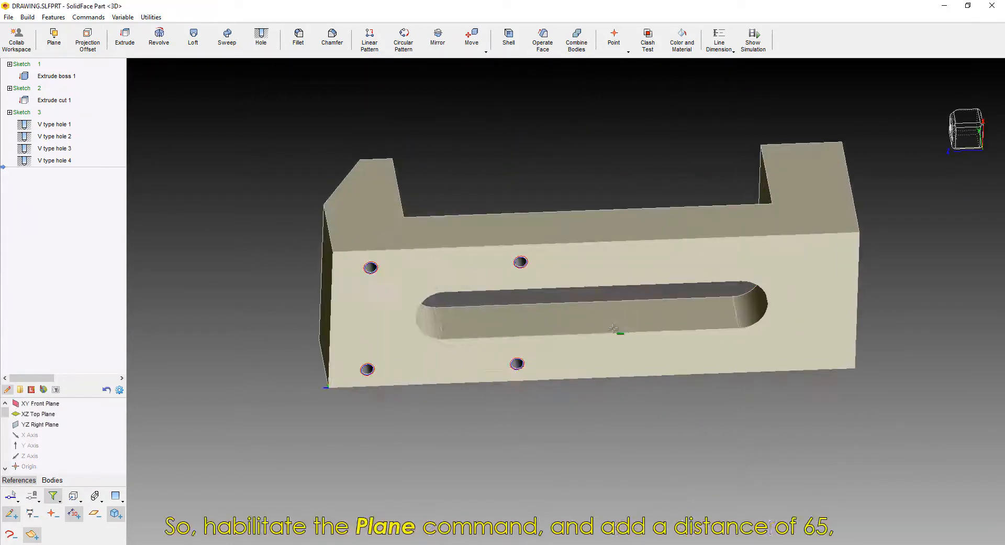
# Define a plane offset 65 from the end face with its direction reversed
pyautogui.click(53, 39)
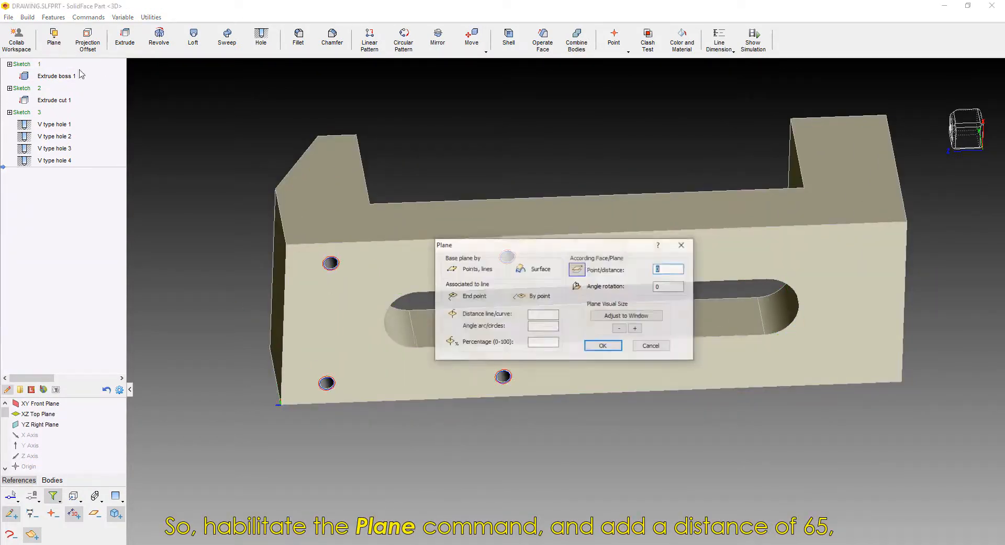
pyautogui.write('65 >')
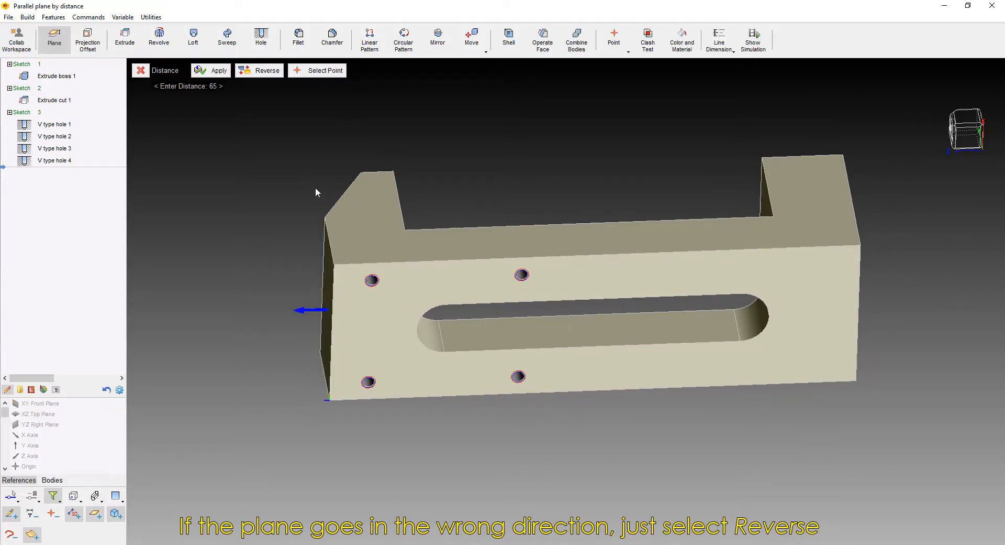
pyautogui.click(258, 70)
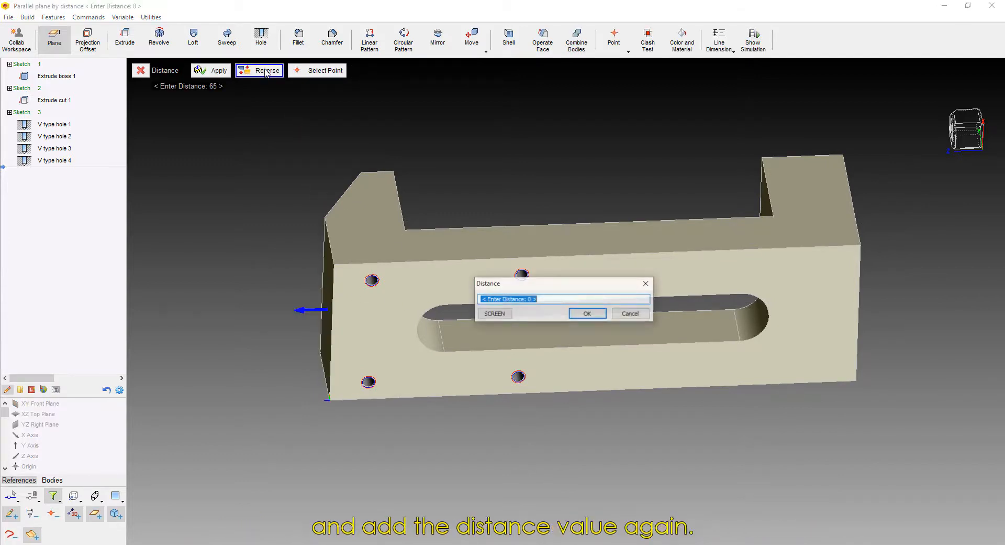
pyautogui.write('65')
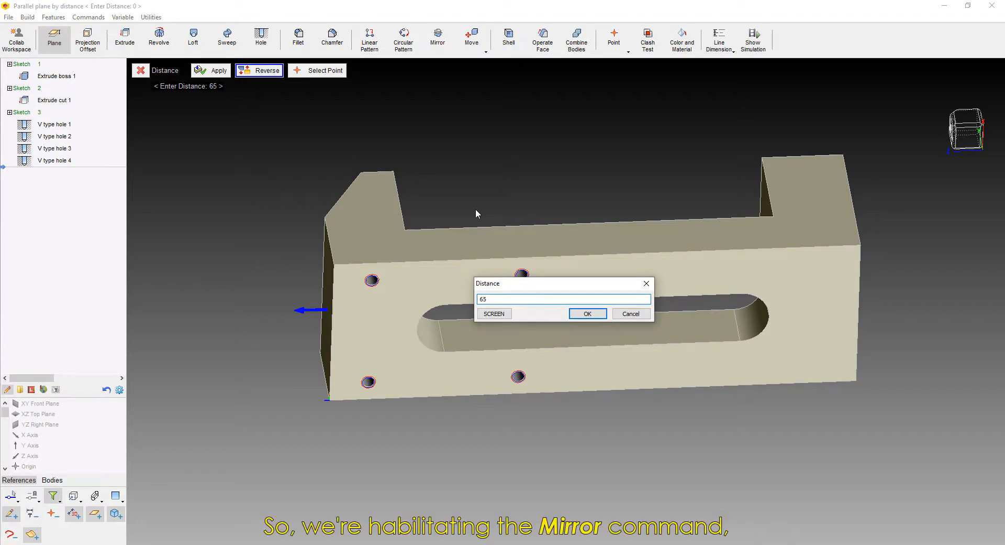
# Confirm Plane 1 at 65 and mirror V type holes 1–4 across it
pyautogui.click(587, 314)
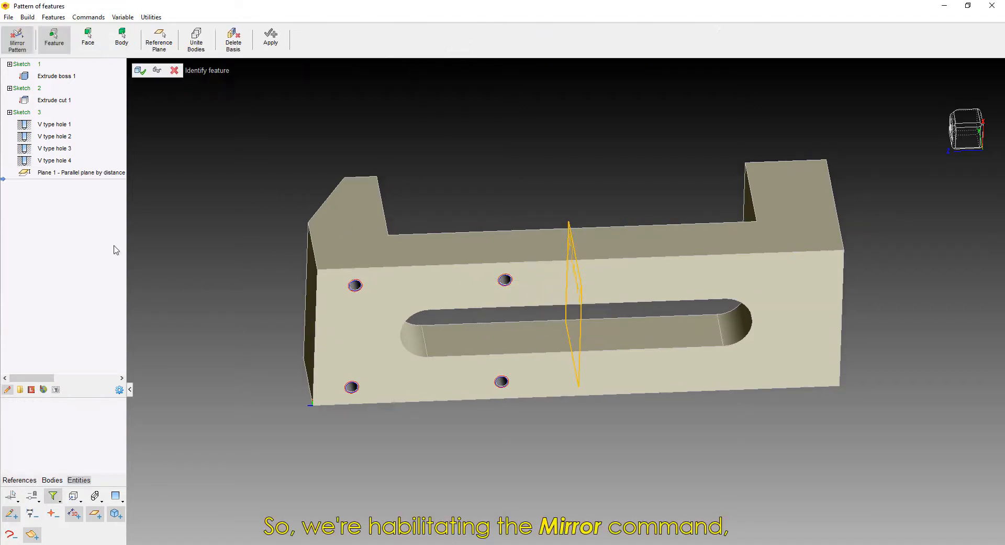
pyautogui.click(54, 148)
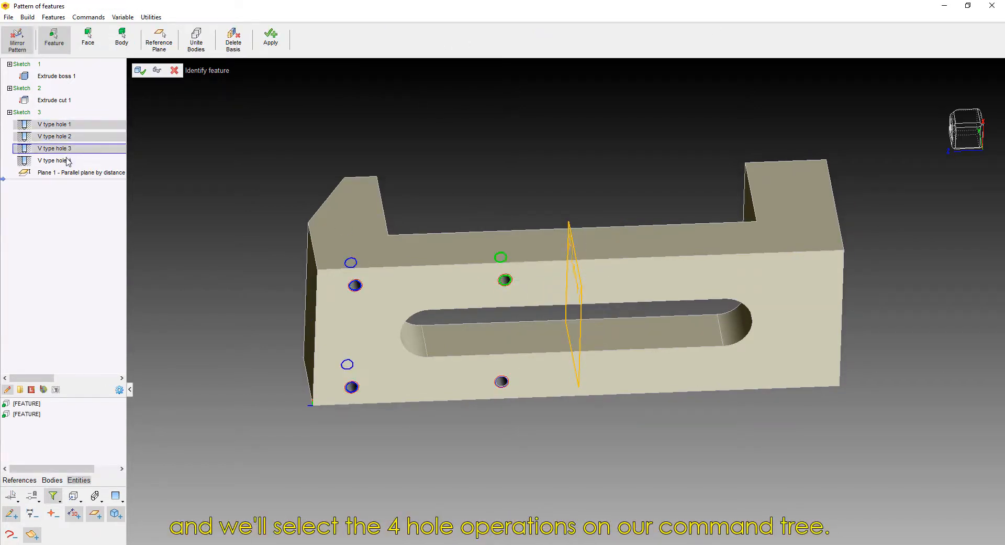
pyautogui.click(55, 159)
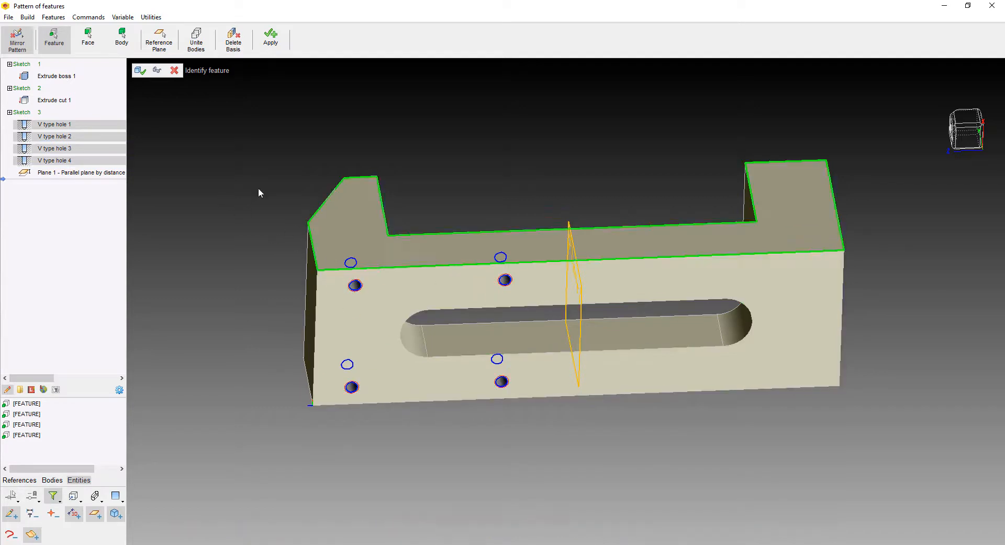
pyautogui.click(158, 38)
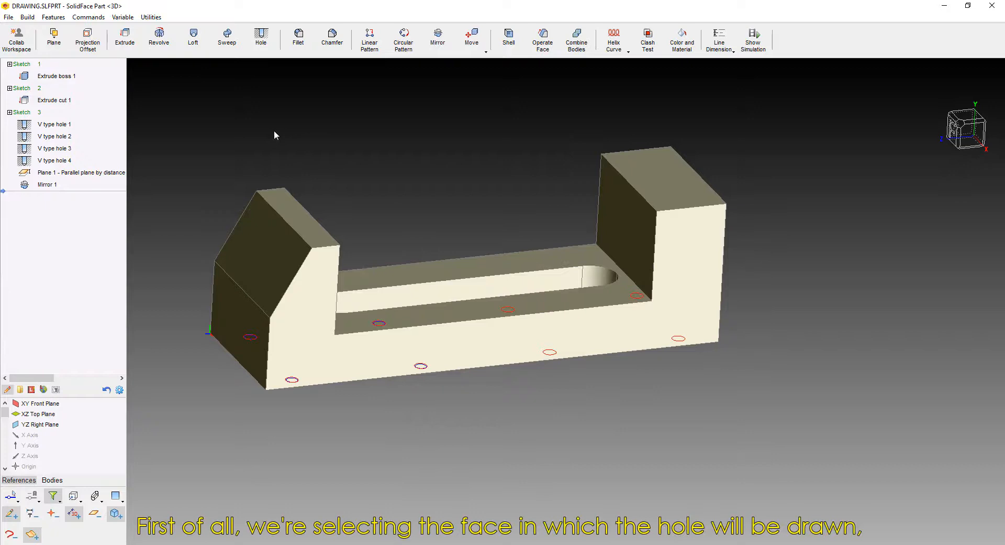
pyautogui.moveTo(244, 135)
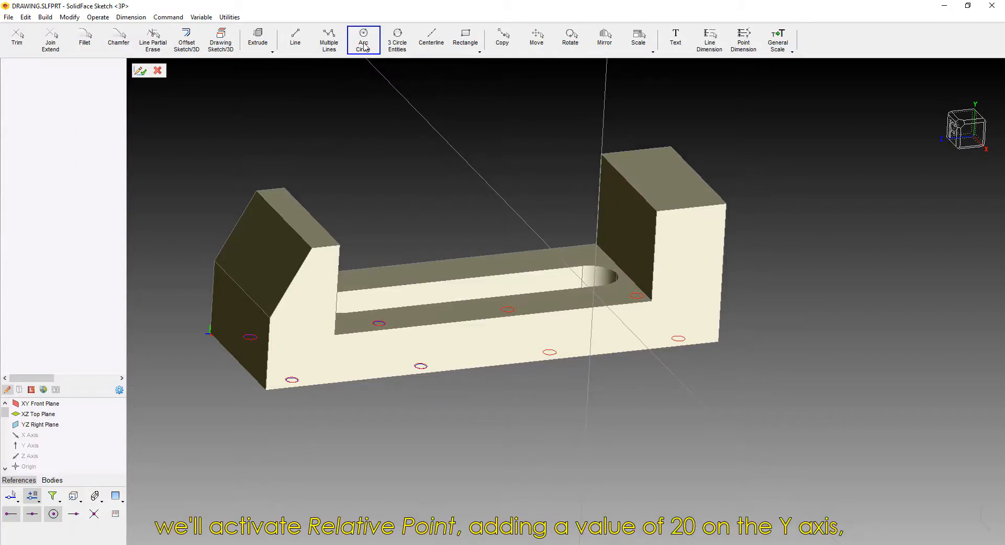
# Draw a Ø13 circle on the jaw's tall end face, positioned 20 up, with dimensions 20 and 13
pyautogui.click(363, 38)
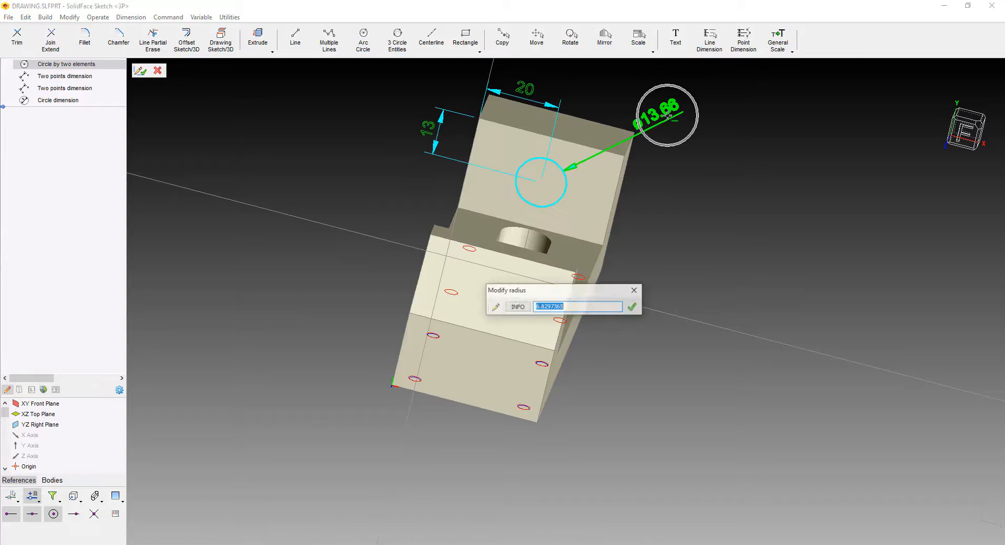
pyautogui.click(632, 306)
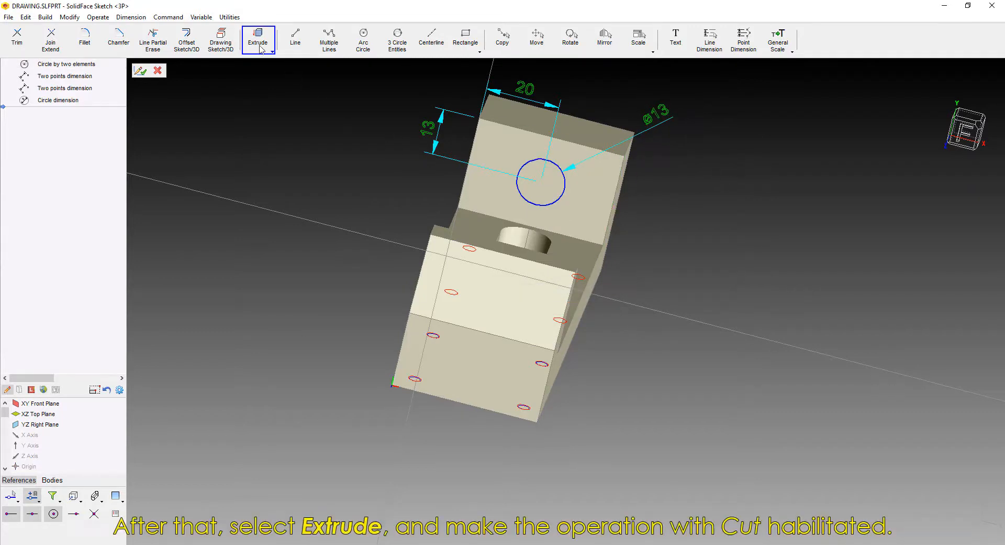
# Extrude-cut the Ø13 circle through the tall end block, creating Extrude cut 2
pyautogui.click(257, 37)
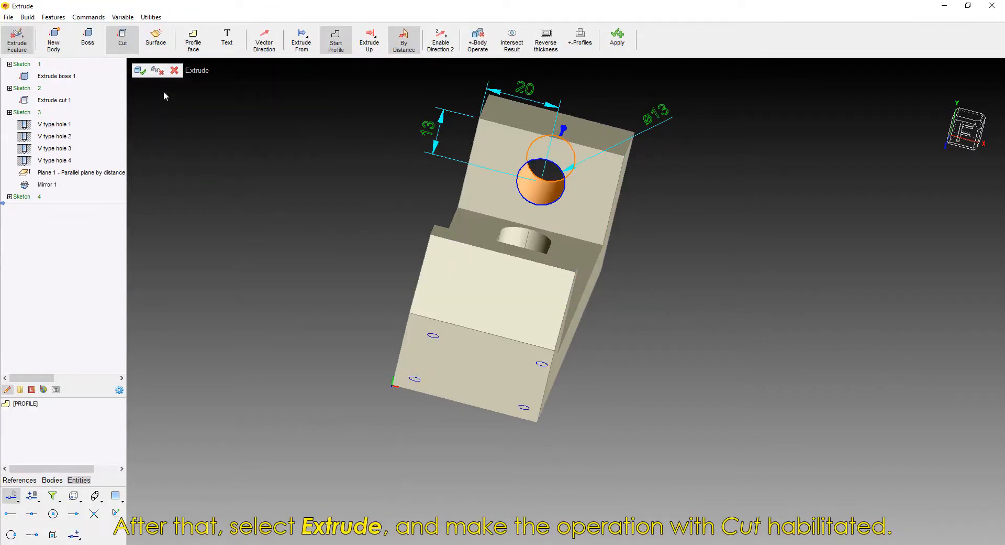
pyautogui.click(140, 71)
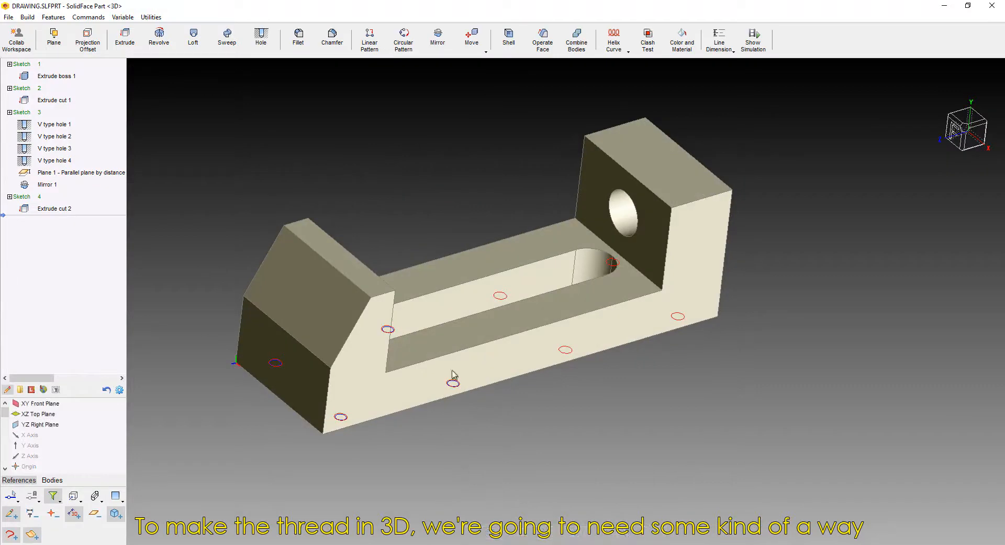
pyautogui.moveTo(631, 86)
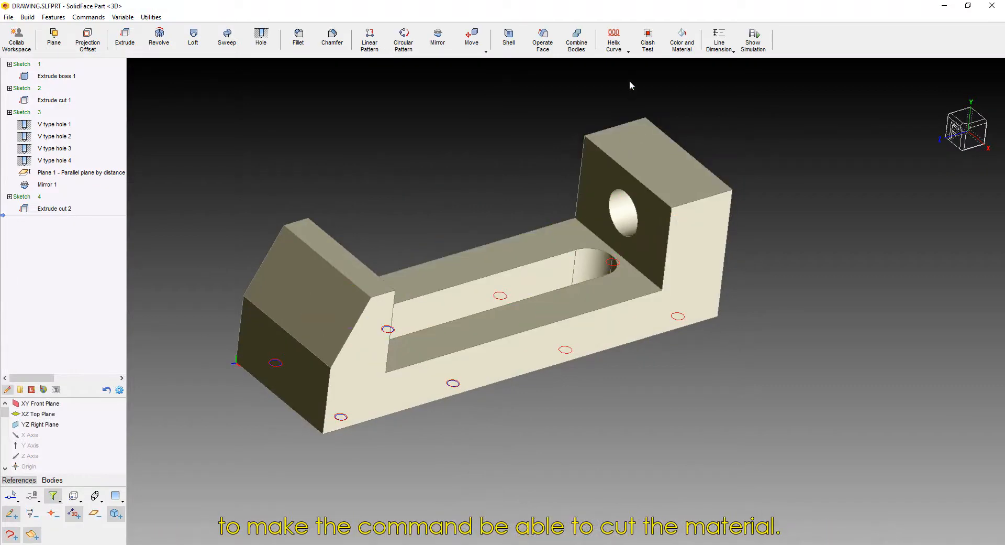
# Create Helix 1 at the 13 mm hole with constant pitch 5 and 5 revolutions
pyautogui.click(614, 37)
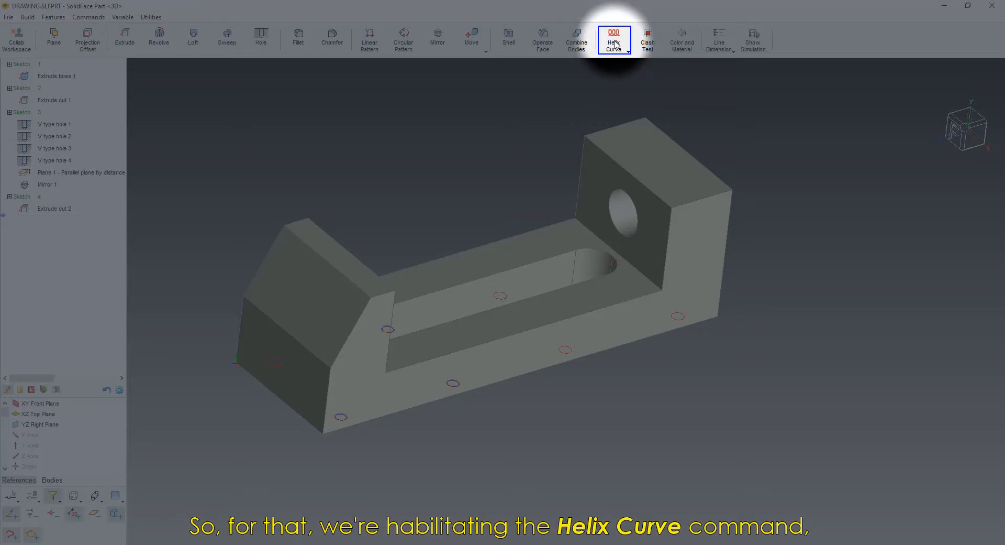
pyautogui.click(613, 37)
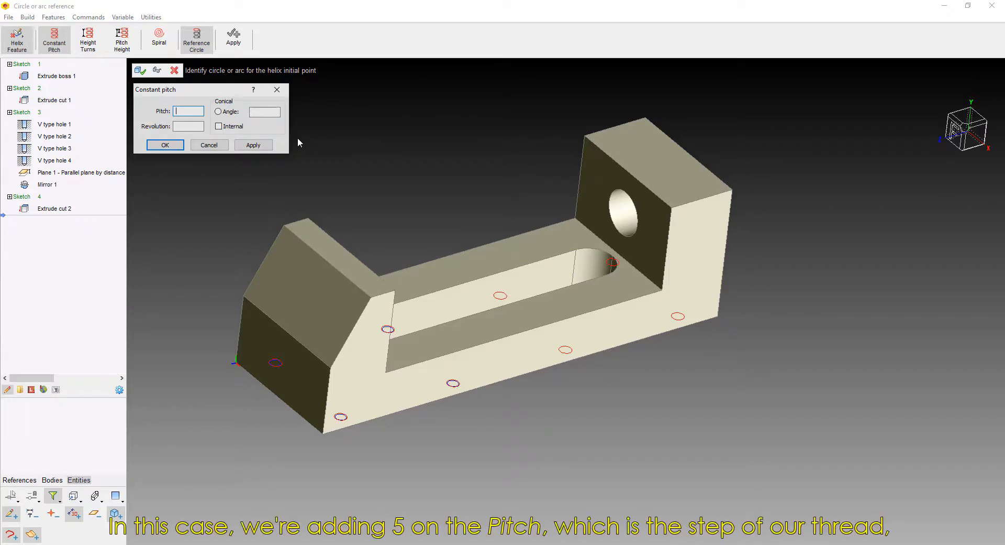
pyautogui.write('5')
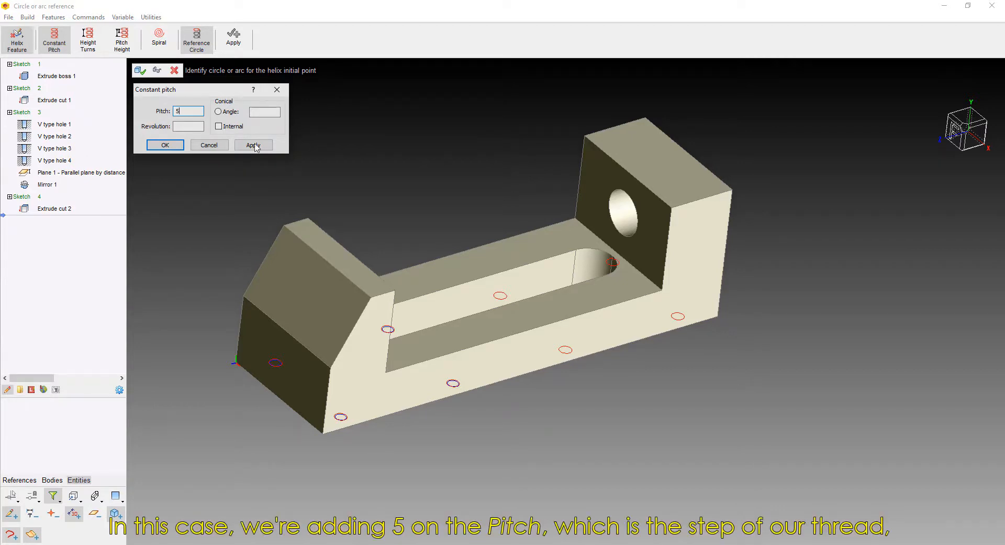
pyautogui.click(188, 126)
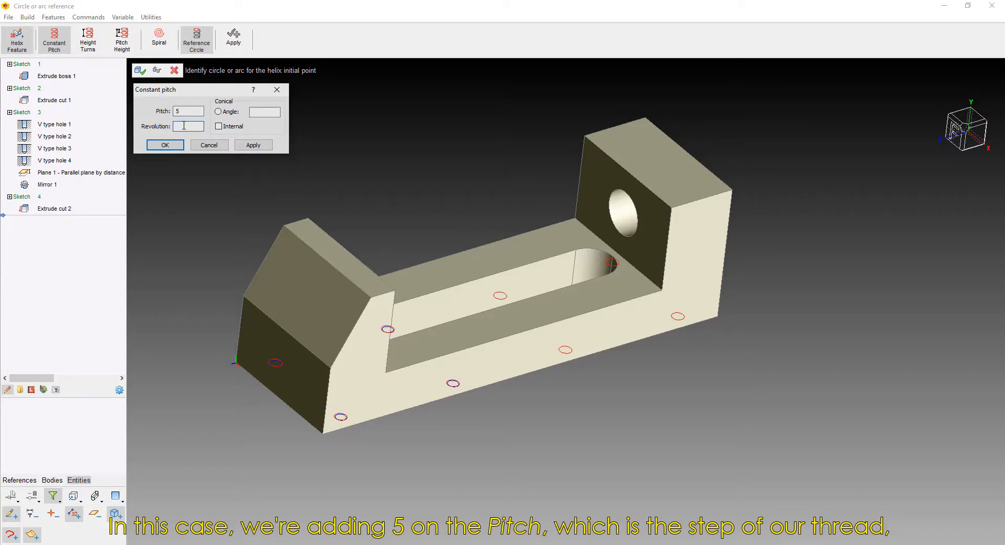
pyautogui.write('5')
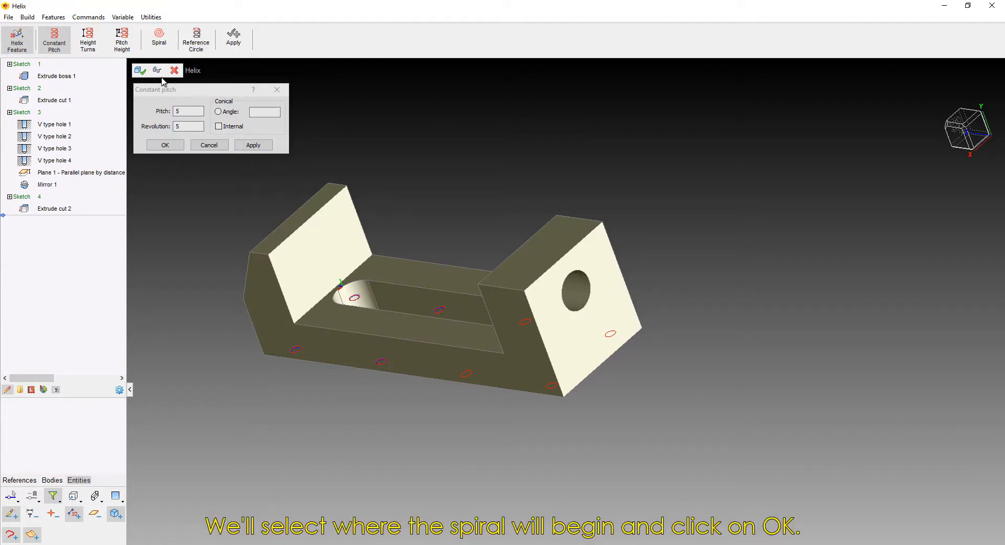
pyautogui.click(164, 144)
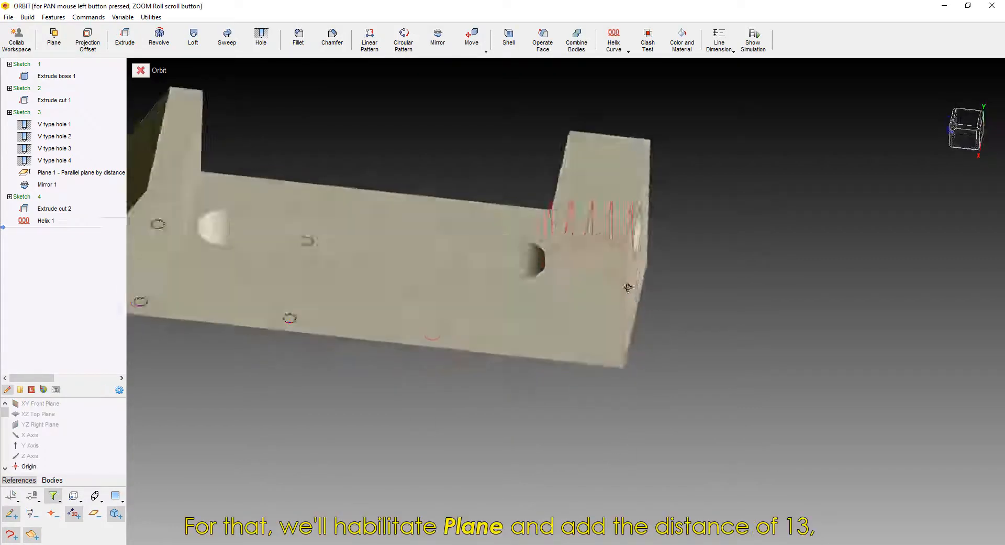
# Add a reversed reference plane offset 13 from the top face and sketch on it
pyautogui.moveTo(628, 287); pyautogui.dragTo(491, 258)
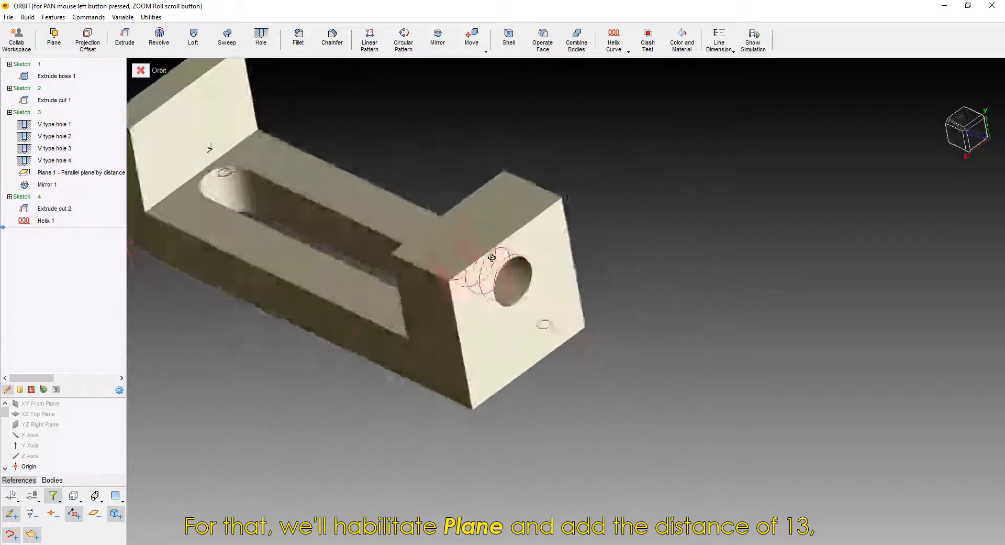
pyautogui.click(53, 38)
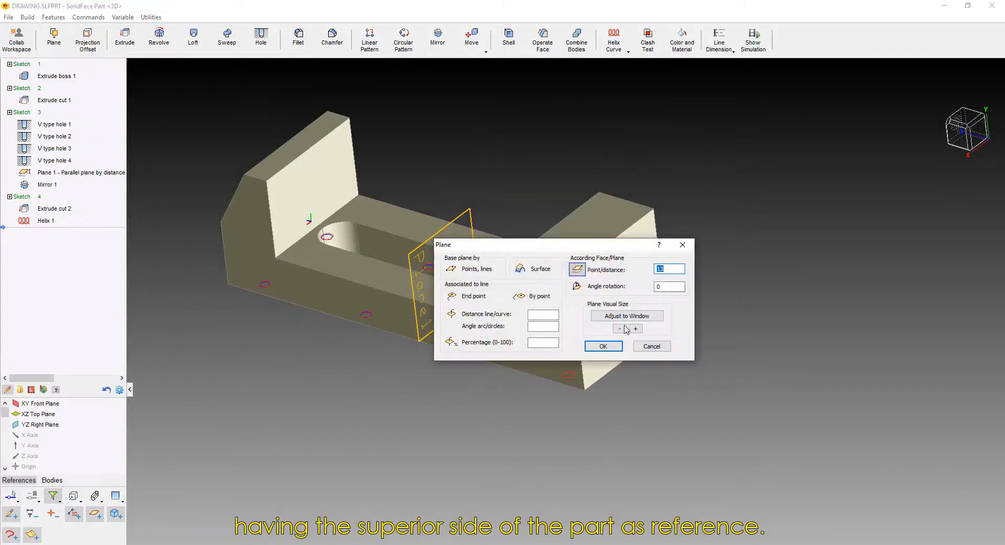
pyautogui.click(602, 345)
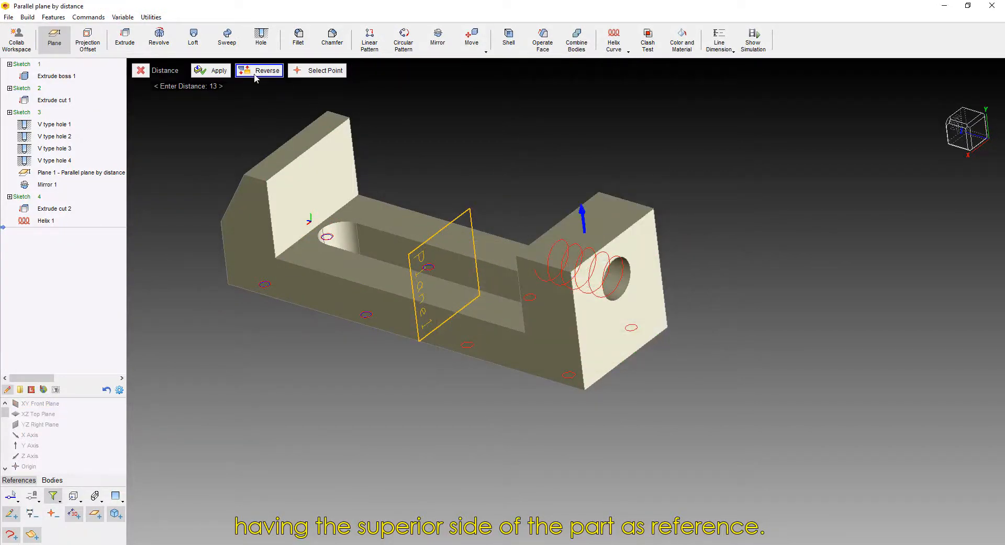
pyautogui.click(165, 70)
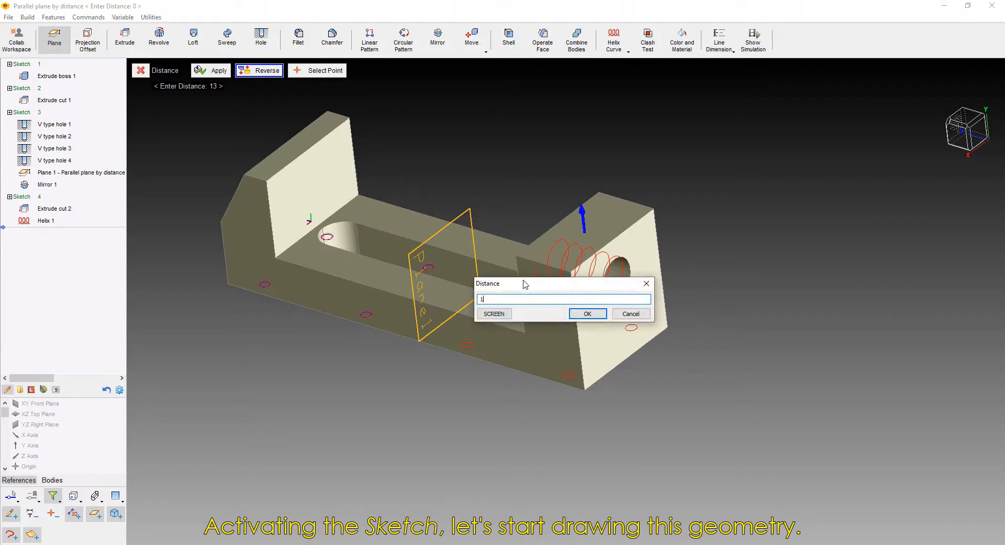
pyautogui.click(586, 313)
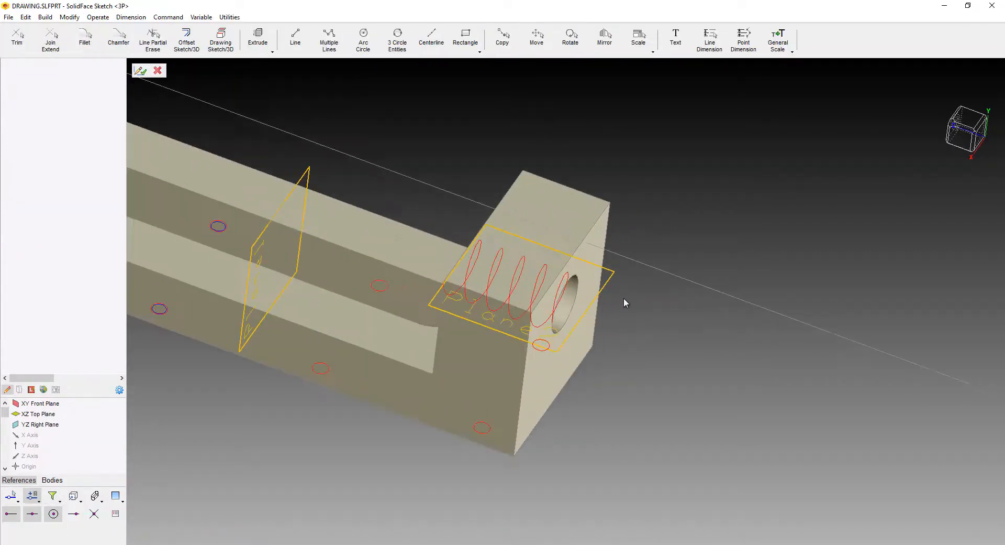
# Draw a 2.5 by 2.5 square thread profile at the helix start as Sketch 5
pyautogui.click(465, 38)
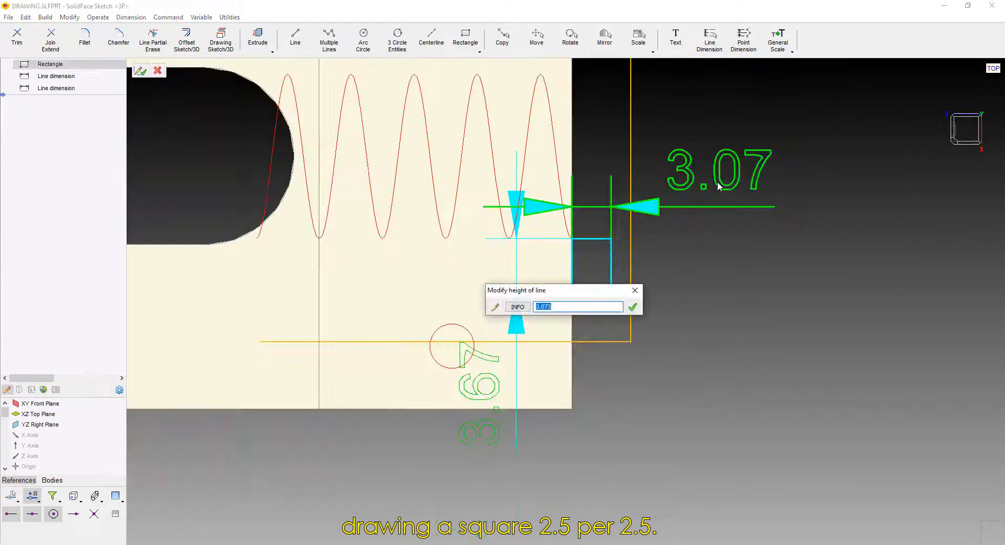
pyautogui.click(632, 307)
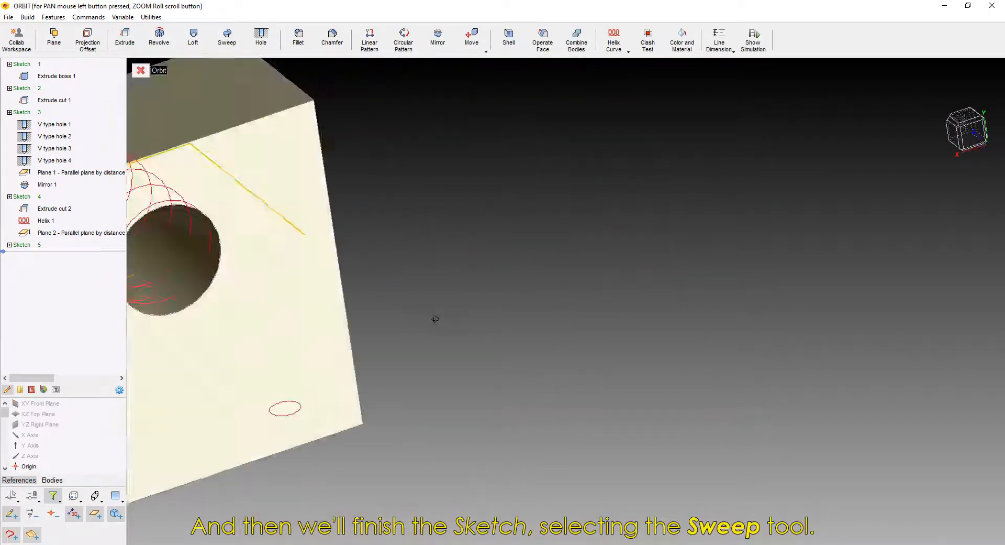
# Sweep-cut the square profile along the helix, then assign Carbon Steel material
pyautogui.click(226, 37)
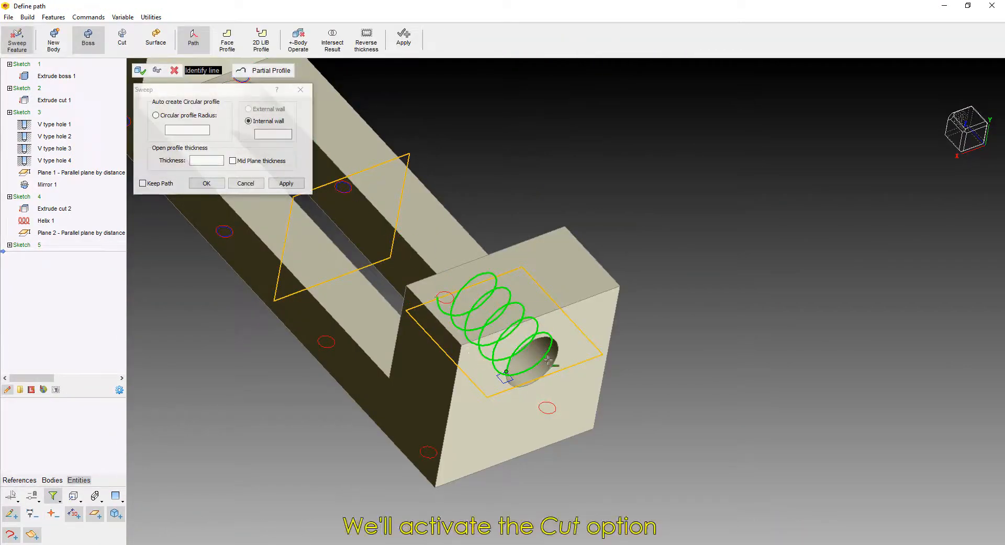
pyautogui.click(122, 38)
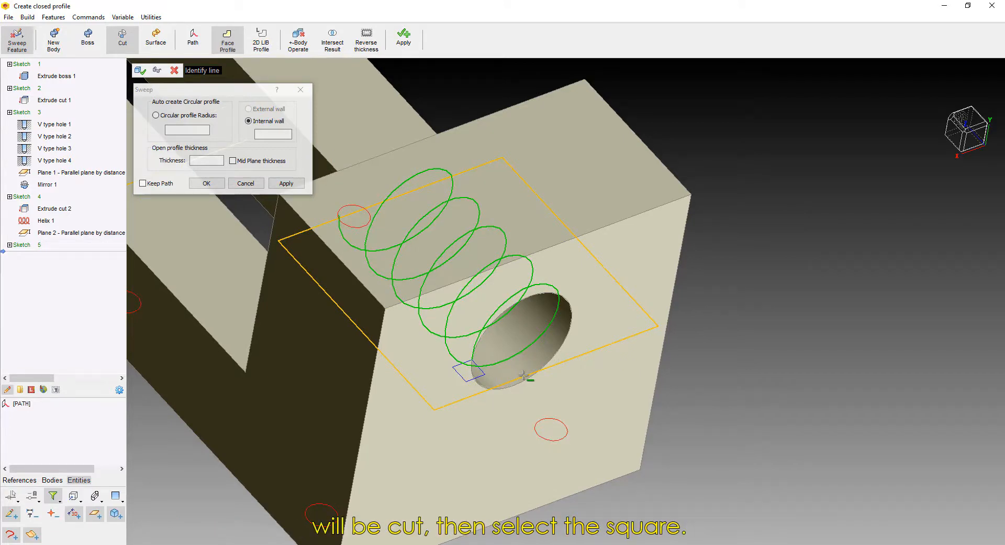
pyautogui.click(465, 373)
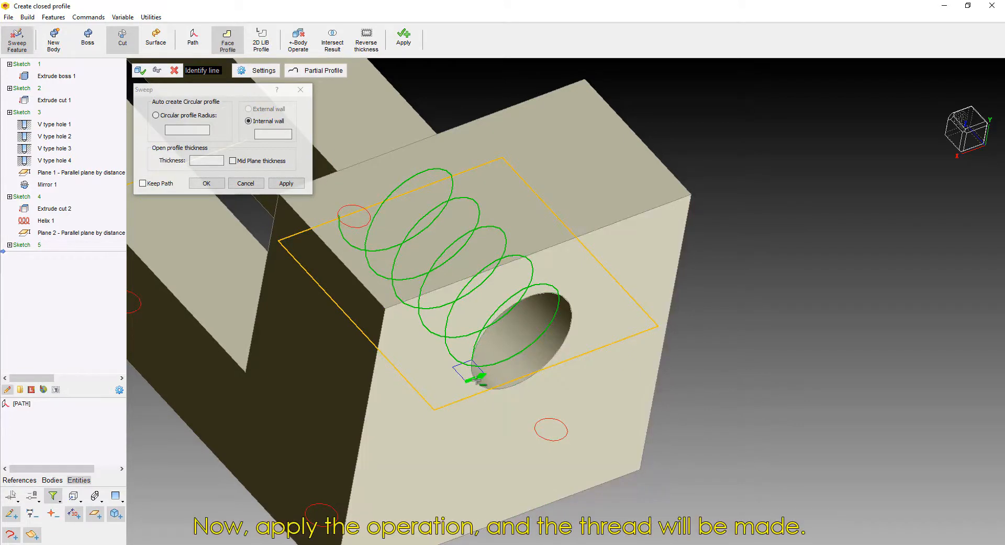
pyautogui.click(468, 370)
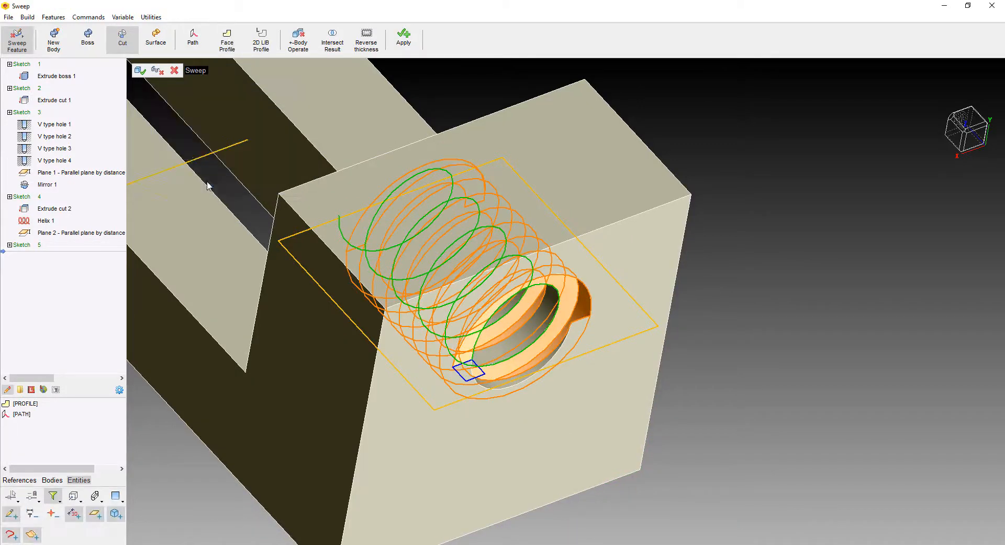
pyautogui.click(139, 70)
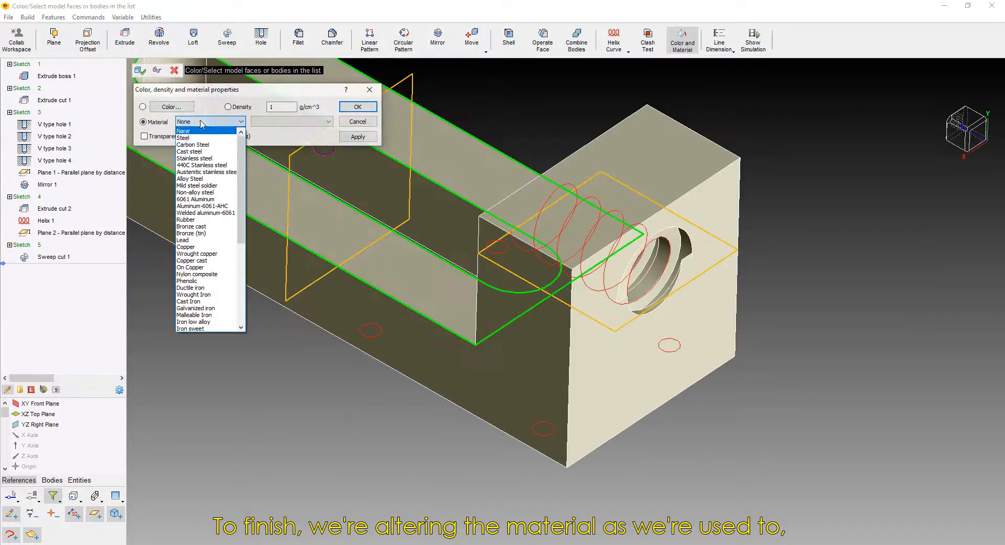
pyautogui.click(194, 144)
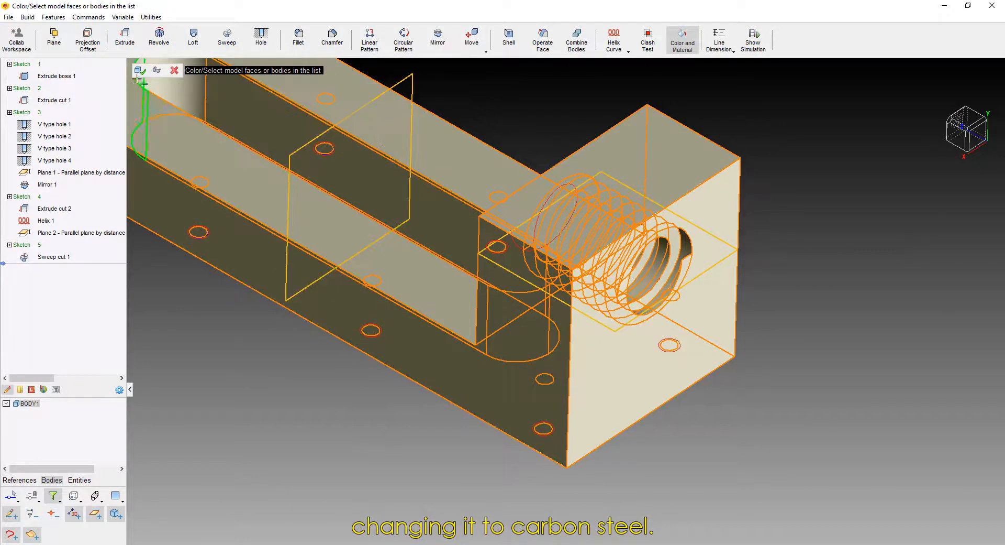